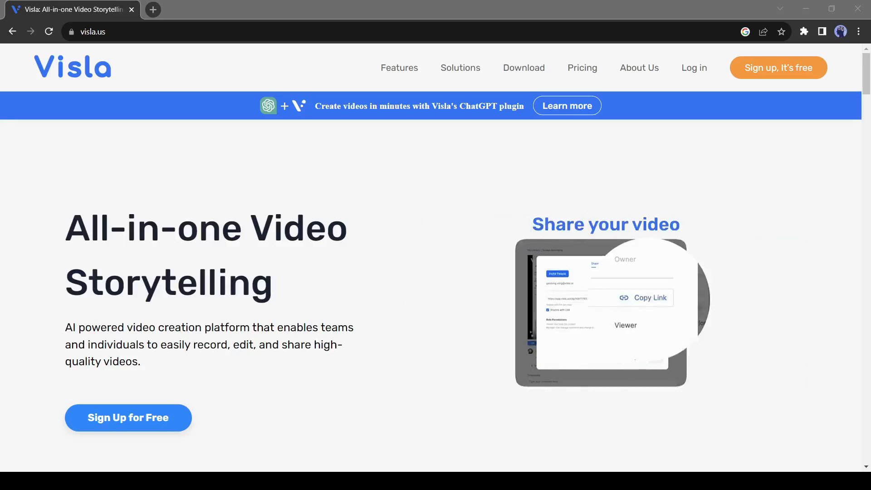
Step: Scroll the visla.us site, then log in to reach the Visla app dashboard
scroll(down, 3)
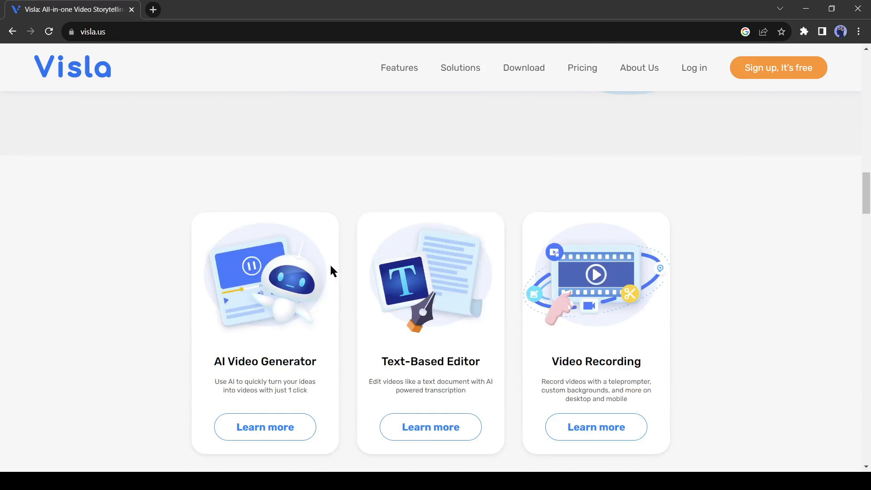
scroll(down, 3)
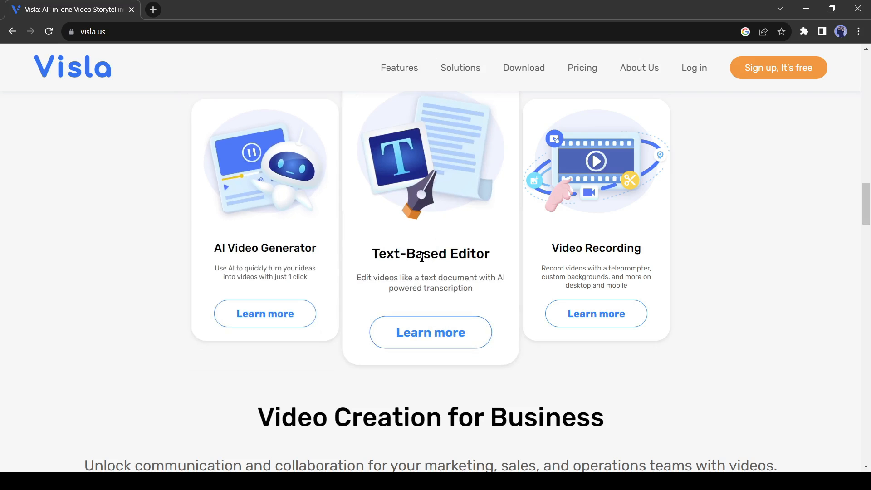
mouse_move(465, 287)
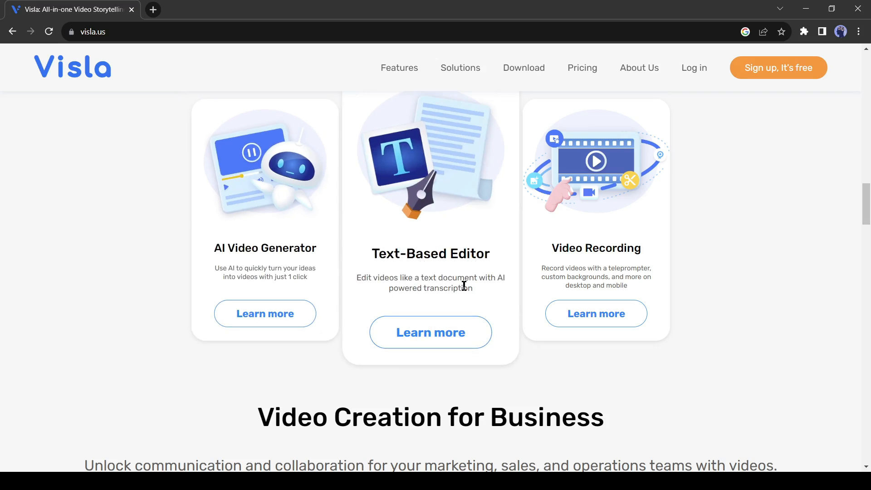
scroll(up, 3)
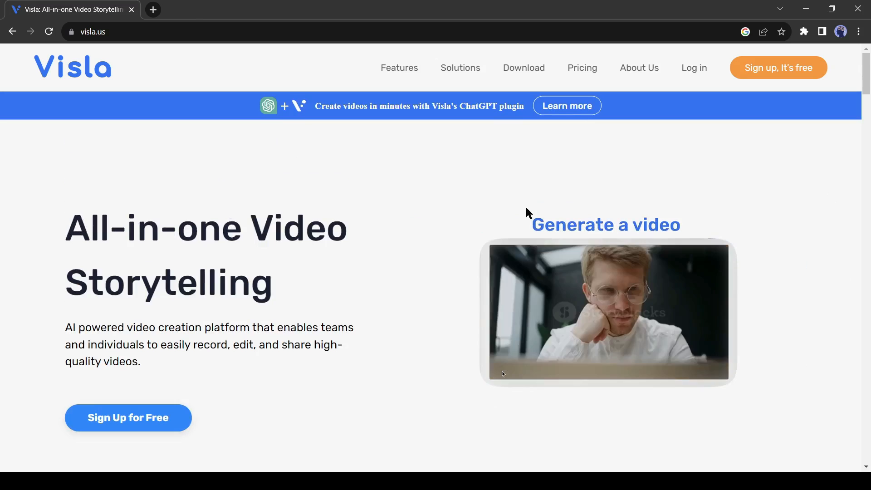
click(128, 418)
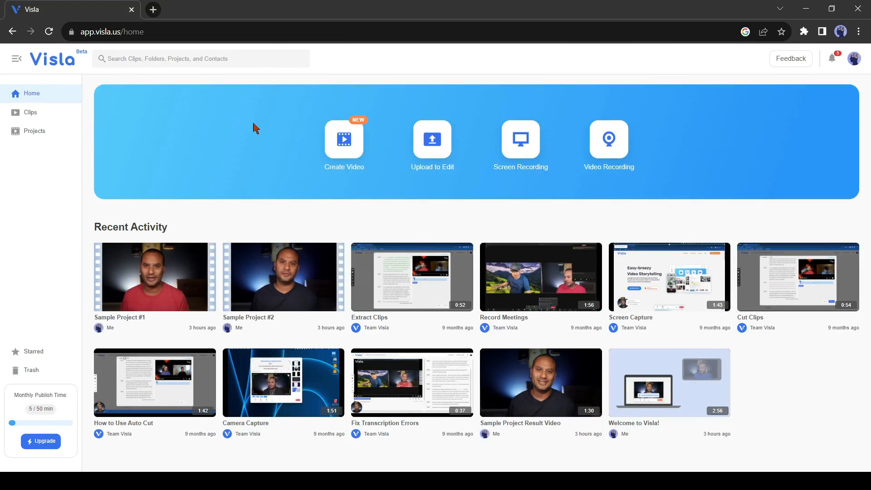
mouse_move(344, 140)
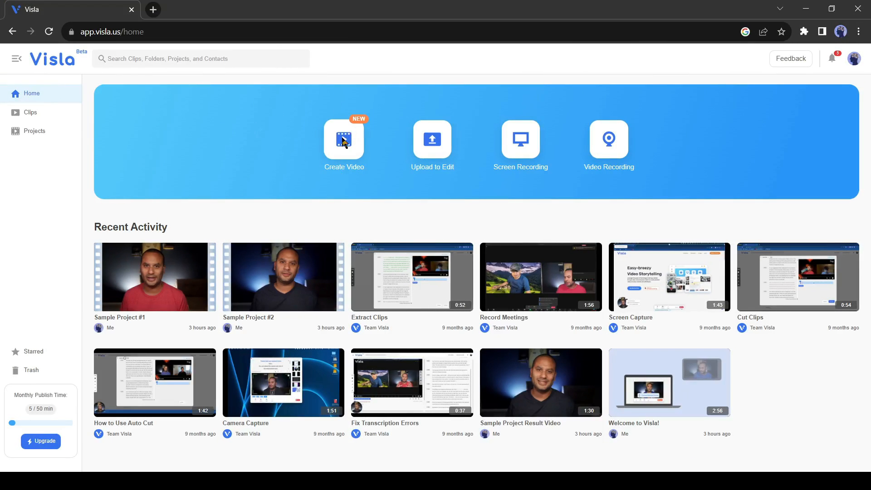
mouse_move(348, 144)
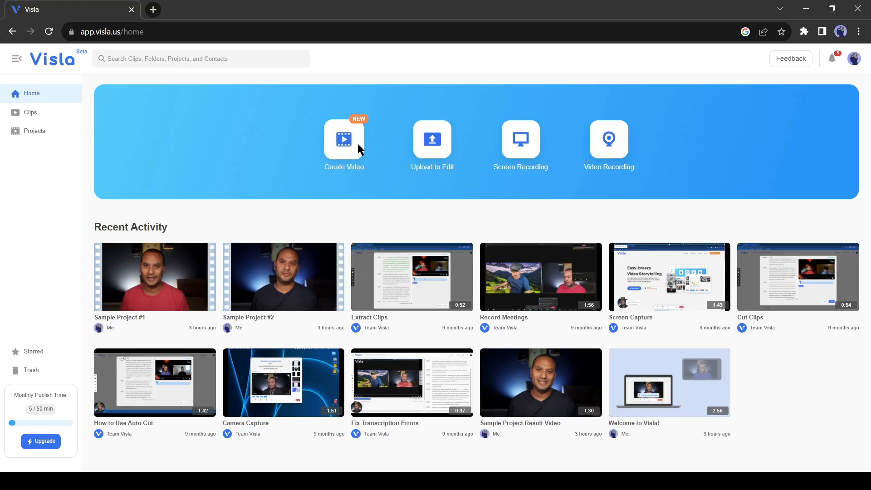
mouse_move(431, 145)
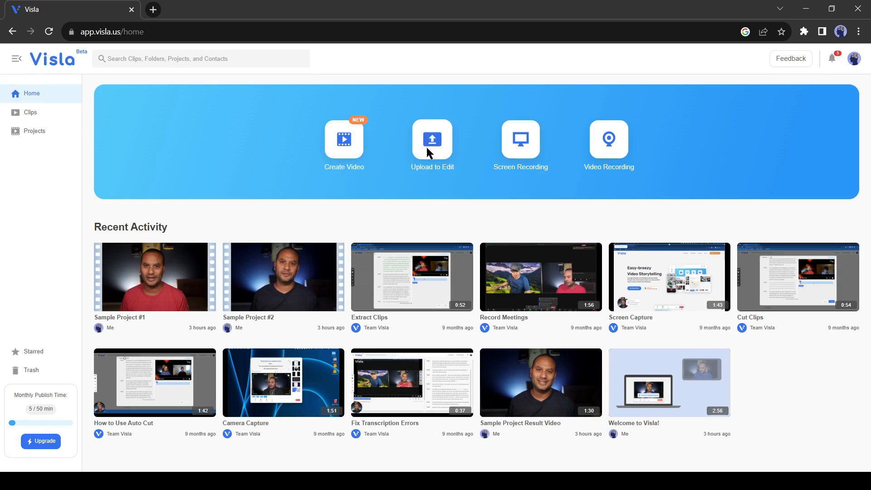
mouse_move(433, 139)
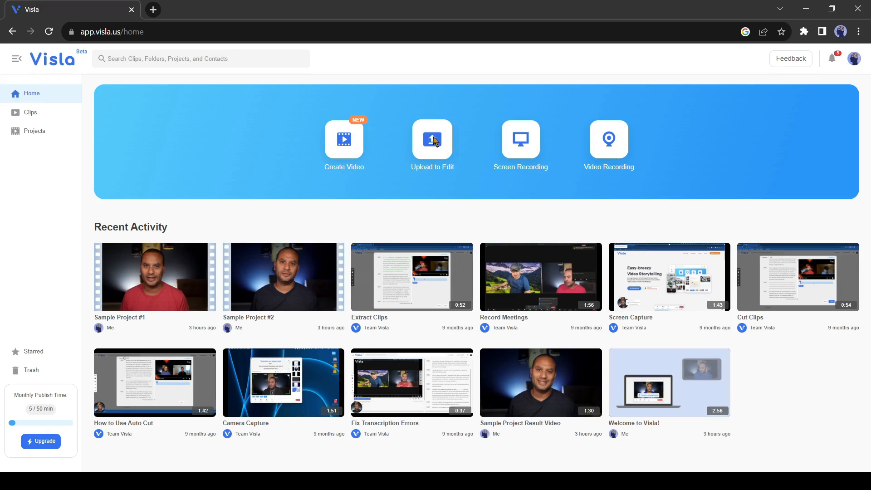
mouse_move(530, 138)
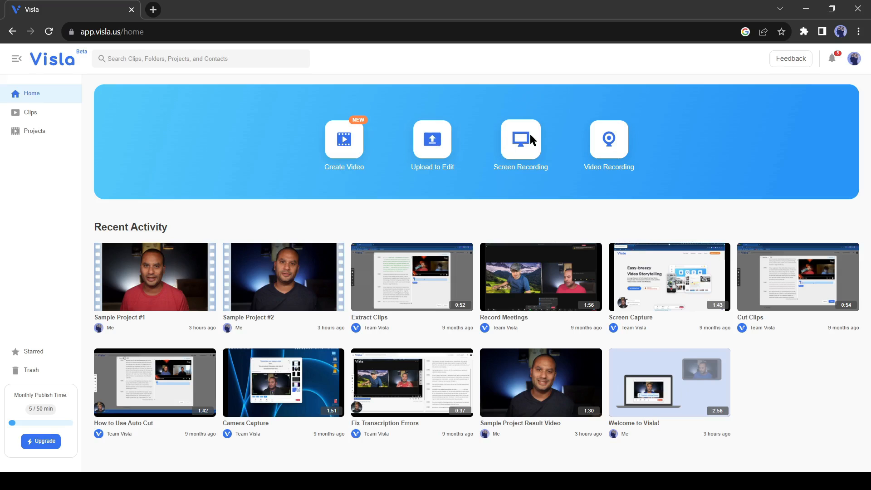
mouse_move(531, 145)
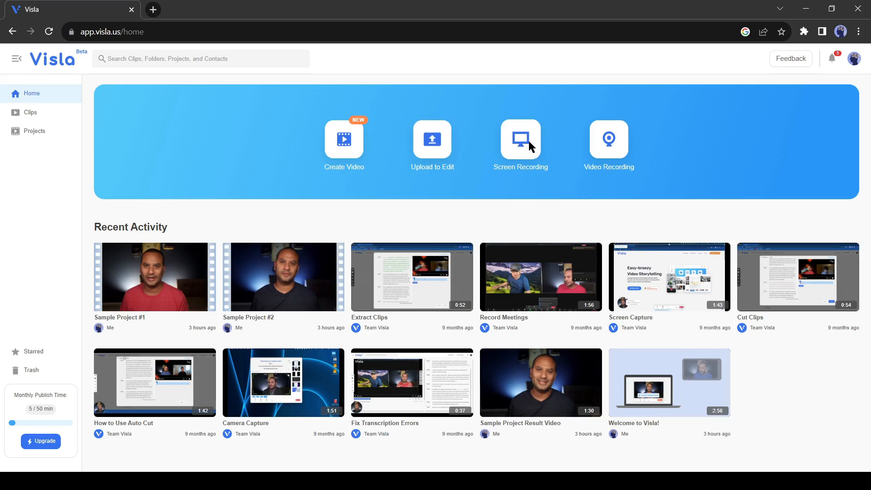
mouse_move(530, 154)
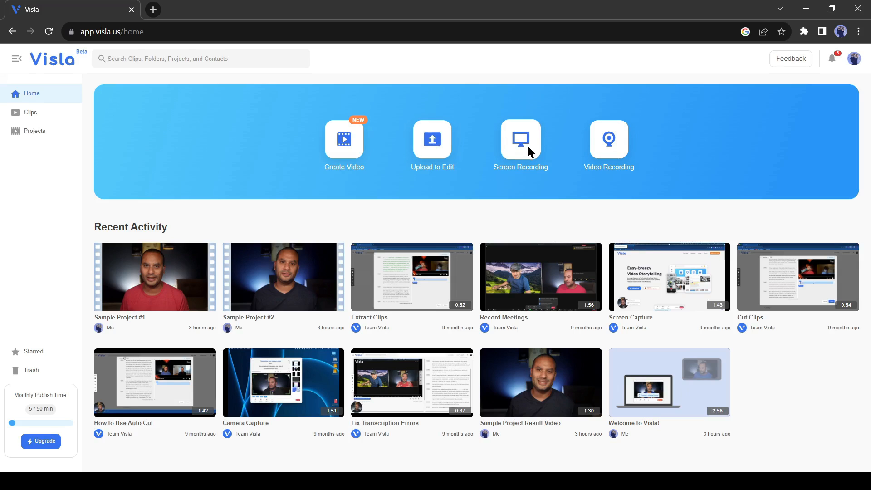
mouse_move(623, 151)
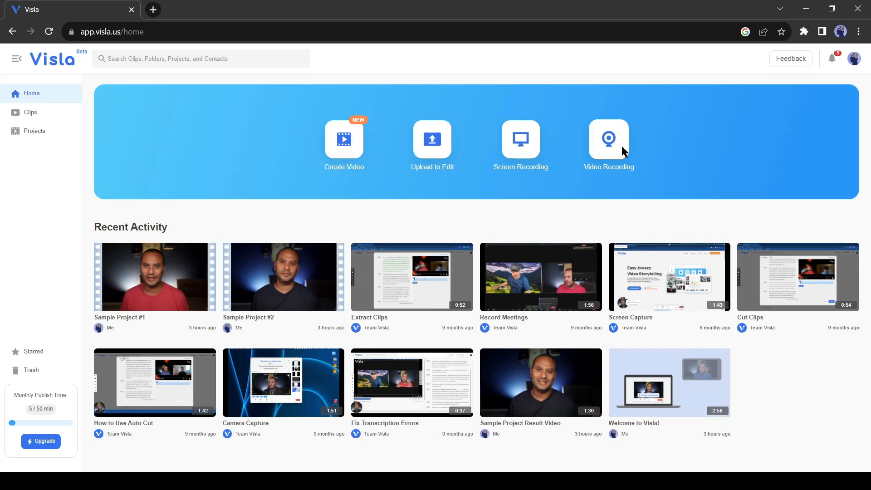
mouse_move(607, 157)
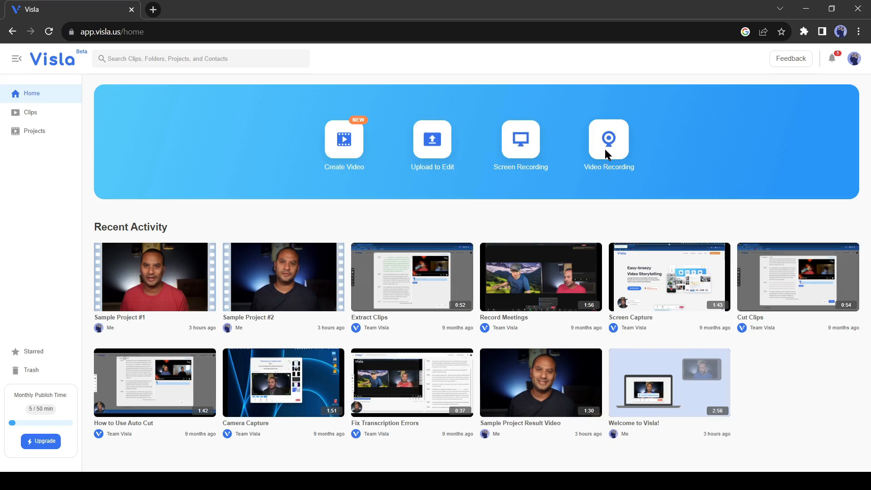
mouse_move(605, 162)
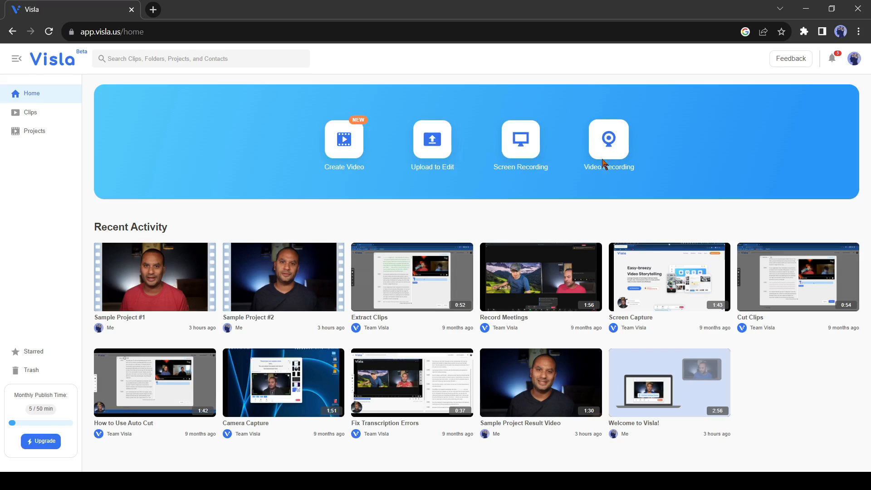
mouse_move(336, 143)
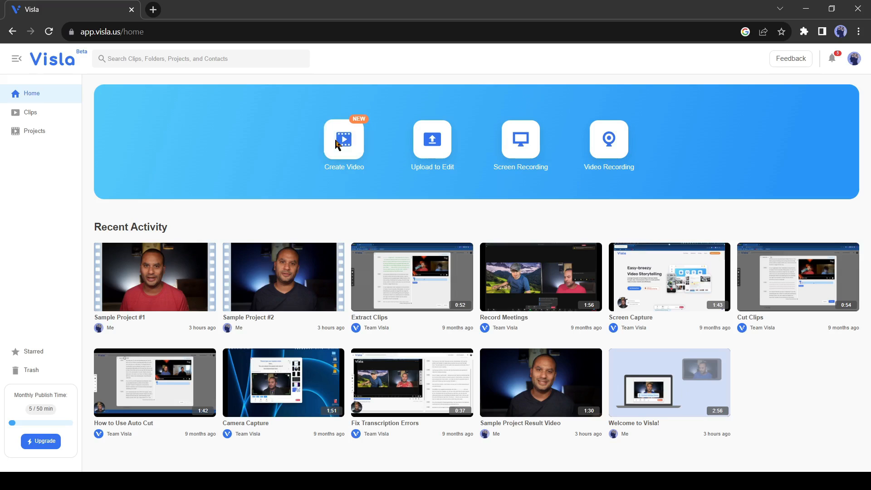
Step: Create a video, trying Text and Blog before choosing Audio with Curate with AI on
click(343, 142)
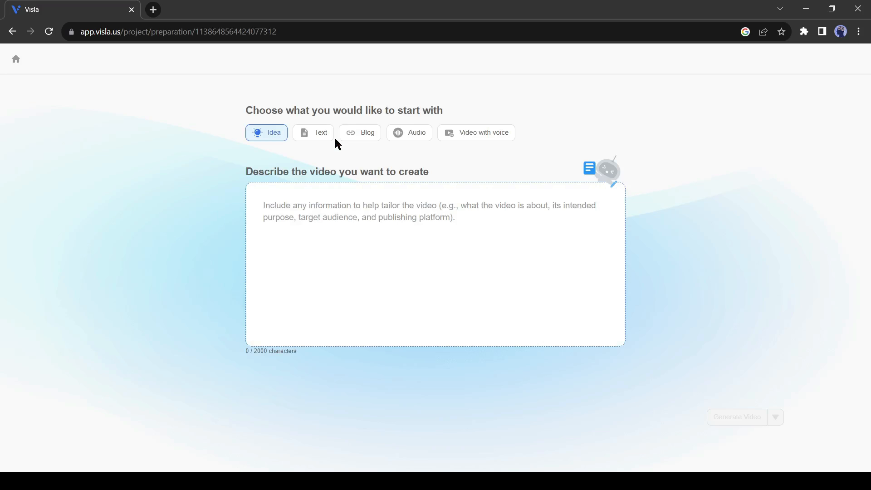
mouse_move(260, 138)
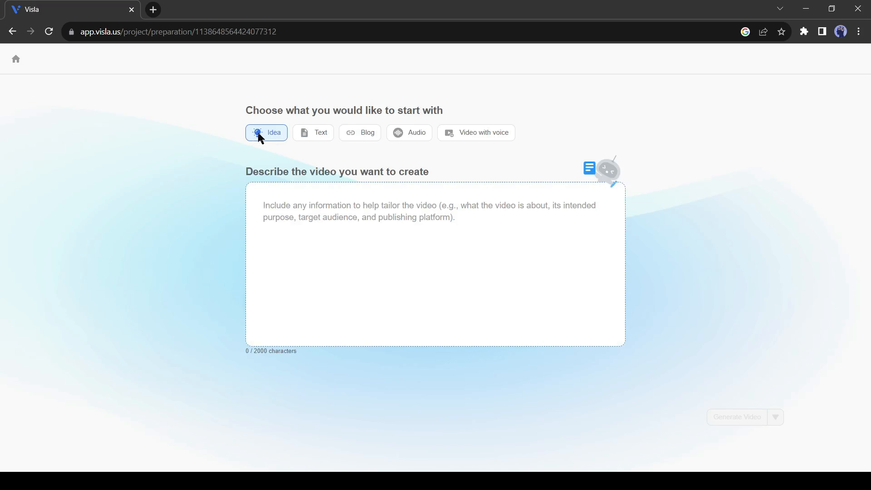
mouse_move(263, 159)
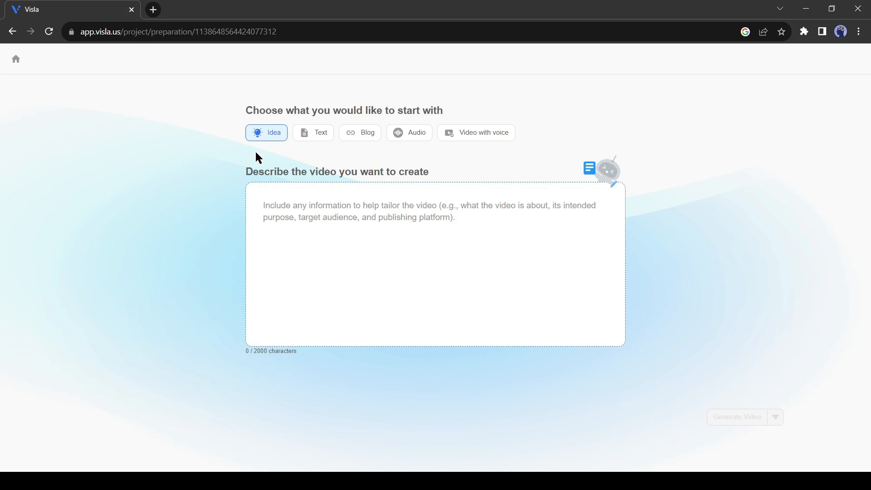
mouse_move(312, 132)
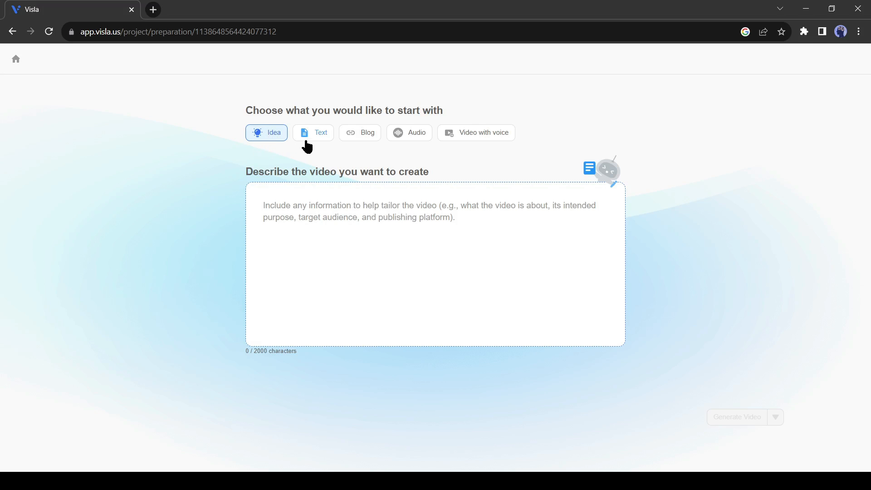
click(313, 132)
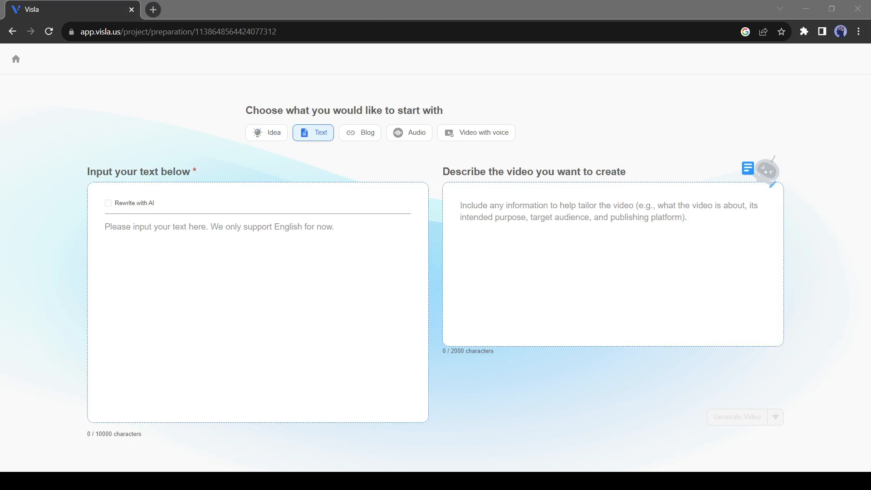
click(359, 132)
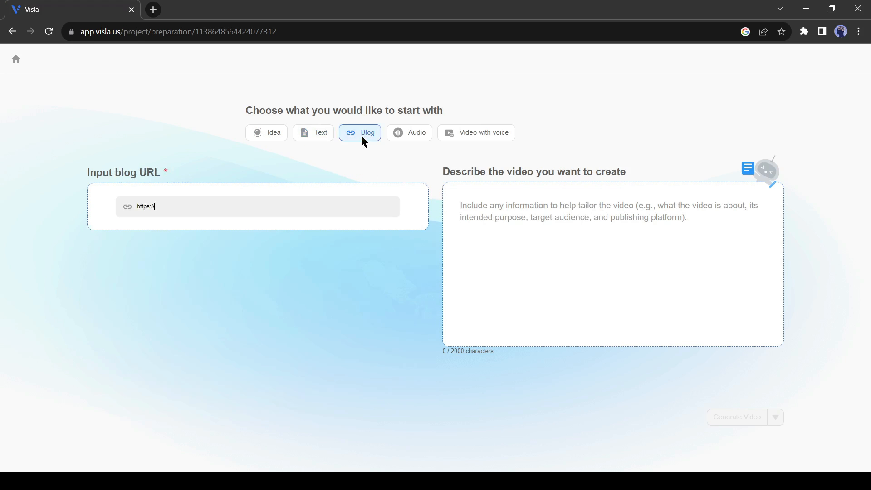
mouse_move(455, 223)
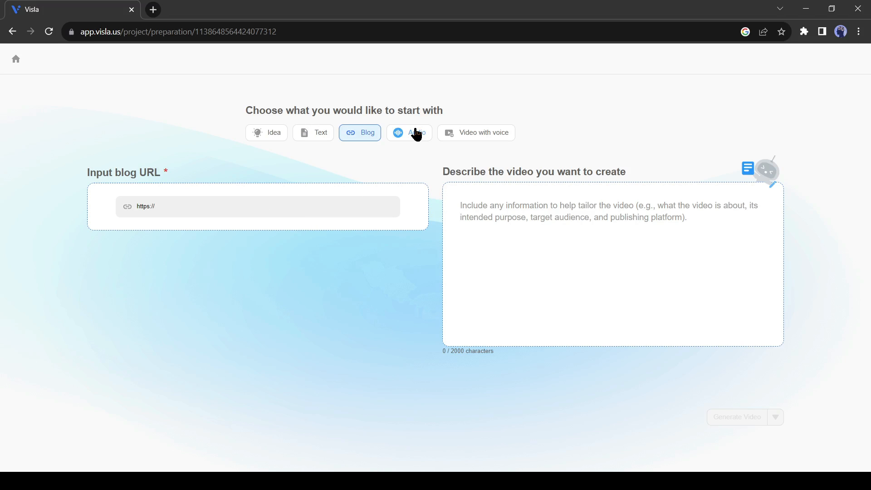
click(409, 132)
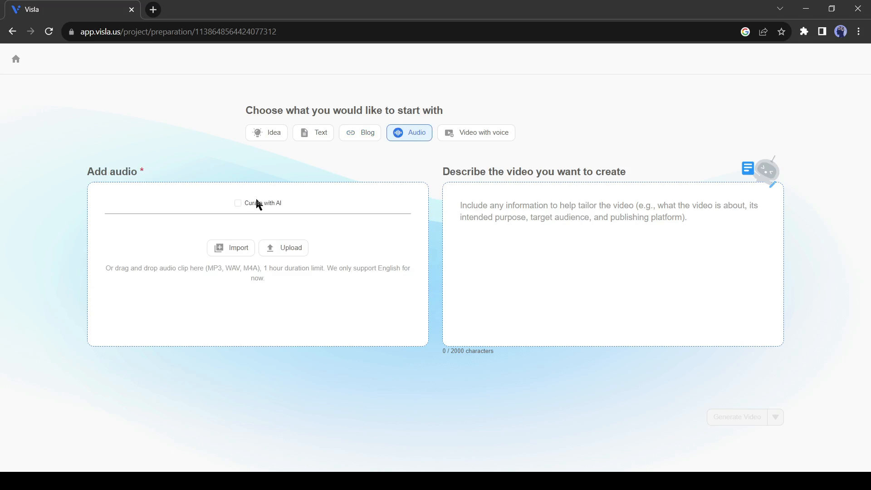
click(238, 203)
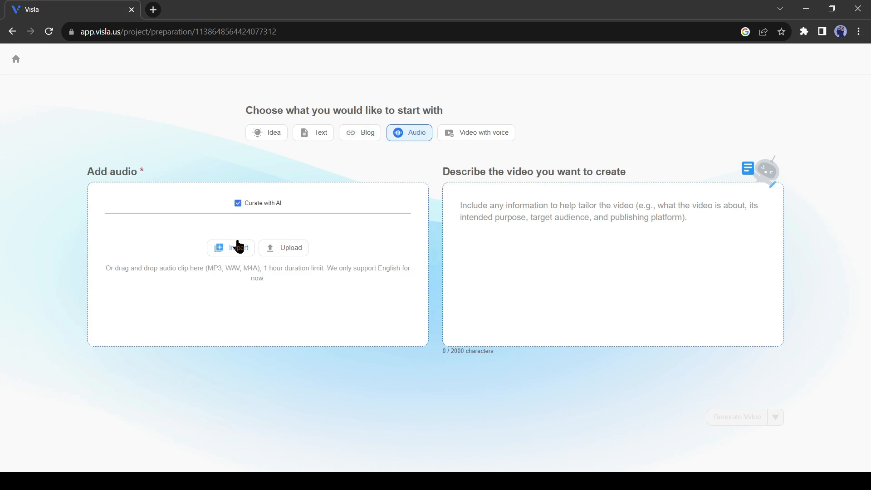
mouse_move(238, 245)
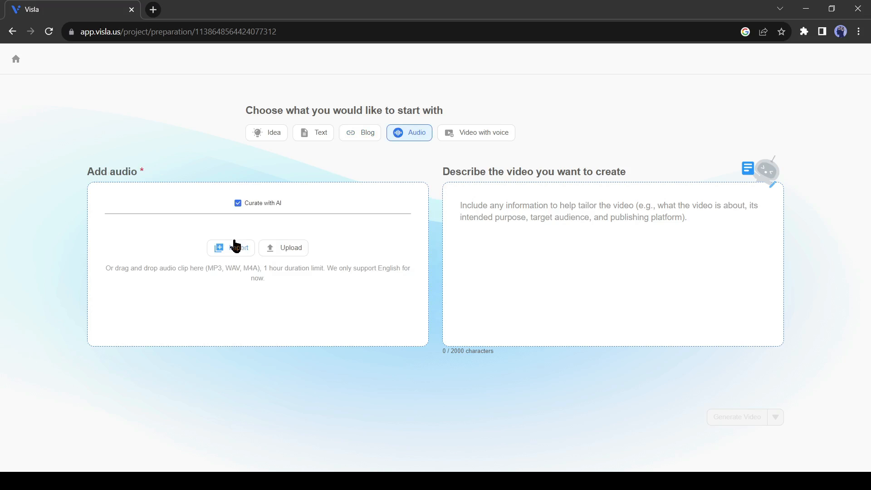
mouse_move(421, 163)
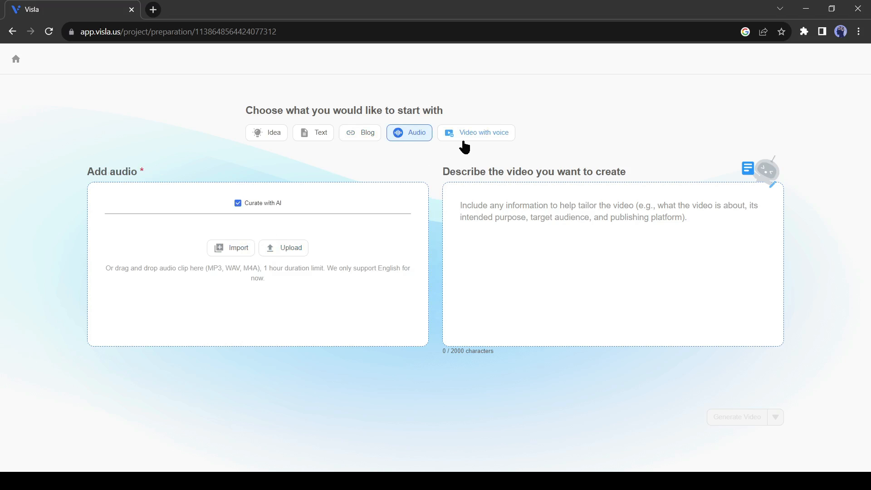
Step: Start from an Idea and enter the two-character mysterious horror story prompt
click(272, 132)
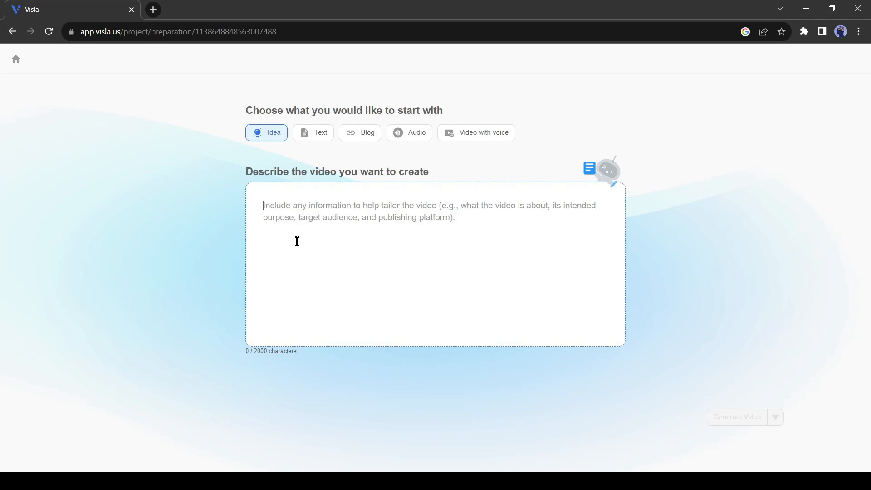
mouse_move(314, 250)
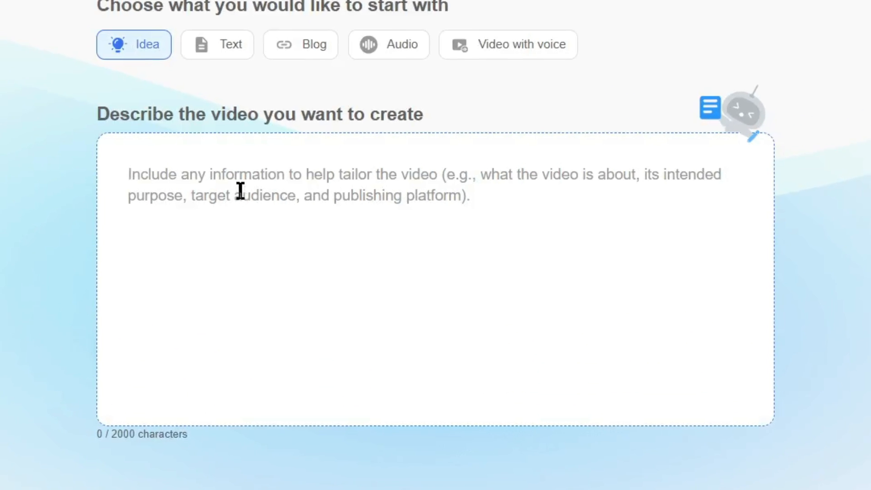
text(Write a mysterious horror story. A minimum of 2 characters should be in the story. Start with slow-burn suspense and conclude that there are no ghosts but it was a man-made fear.)
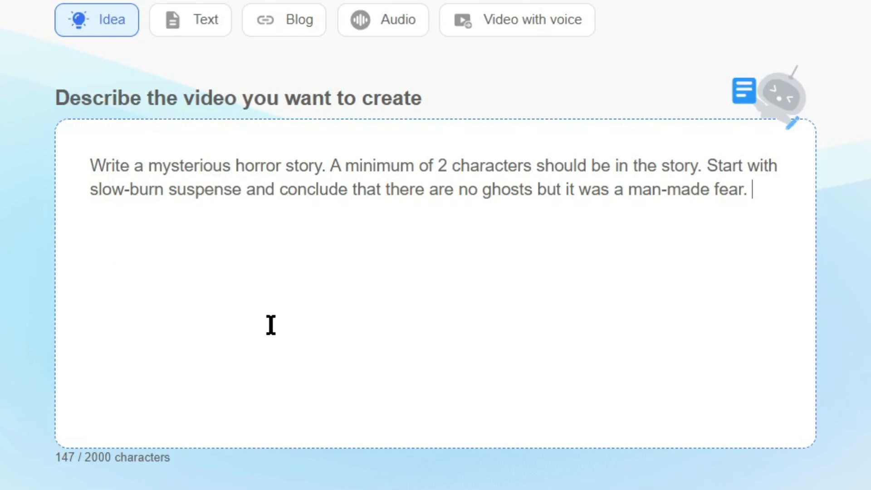
mouse_move(104, 161)
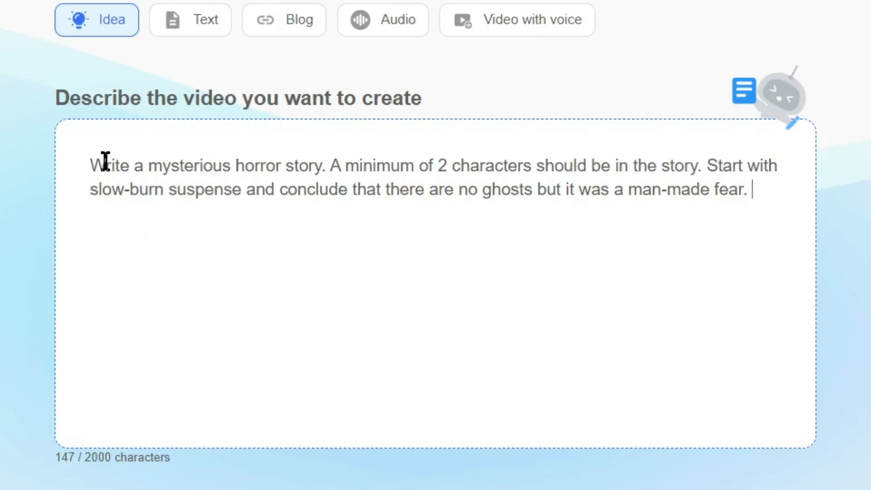
mouse_move(268, 168)
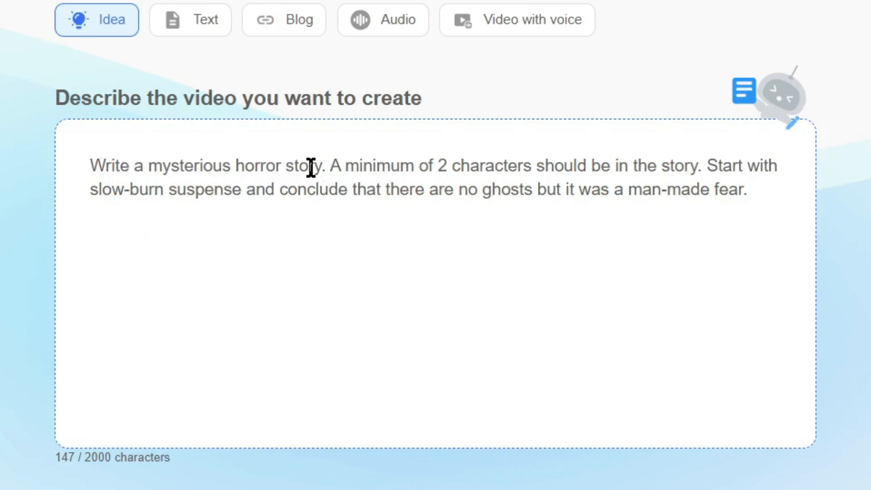
mouse_move(491, 168)
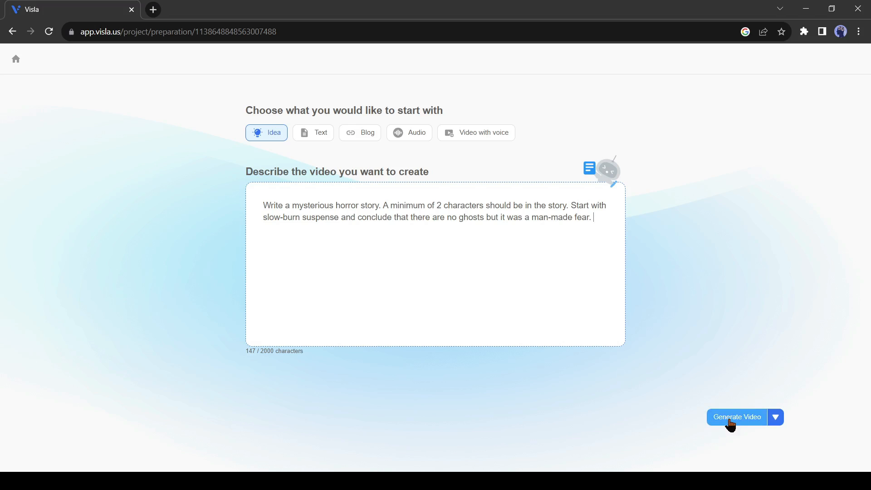
Step: Generate 'The Haunting Truth: A Mysterious Horror Story' and play its 1:47 preview
click(737, 417)
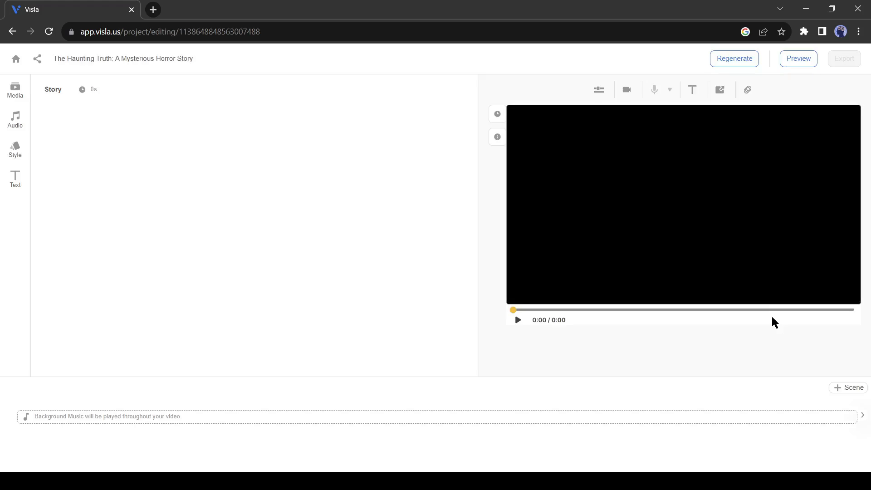
click(798, 59)
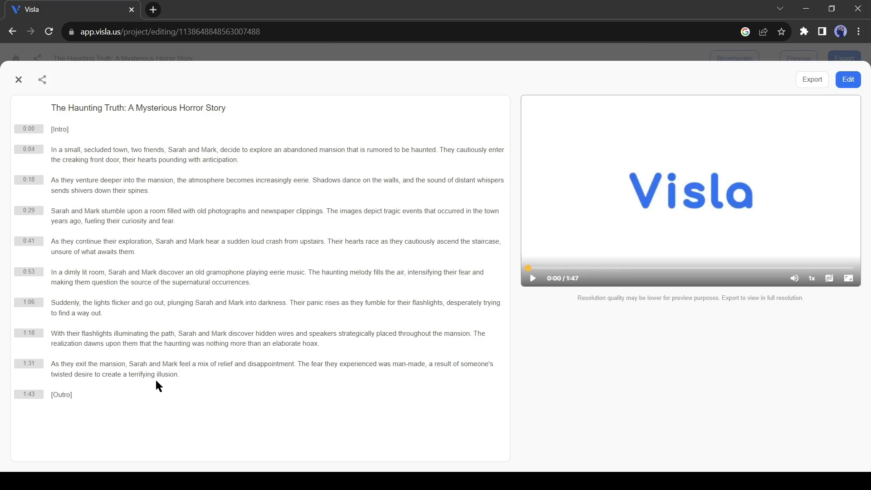
click(531, 277)
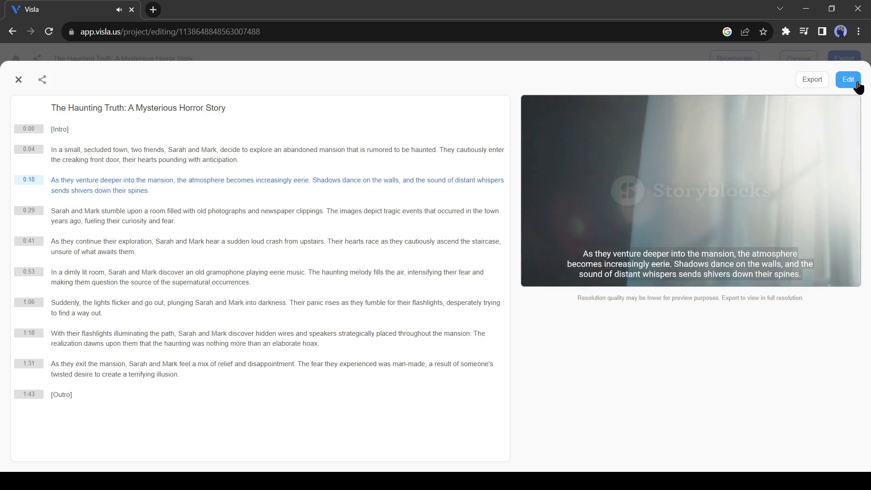
Step: Open the video in the editor and scroll through the intro, eight scenes and outro
click(847, 79)
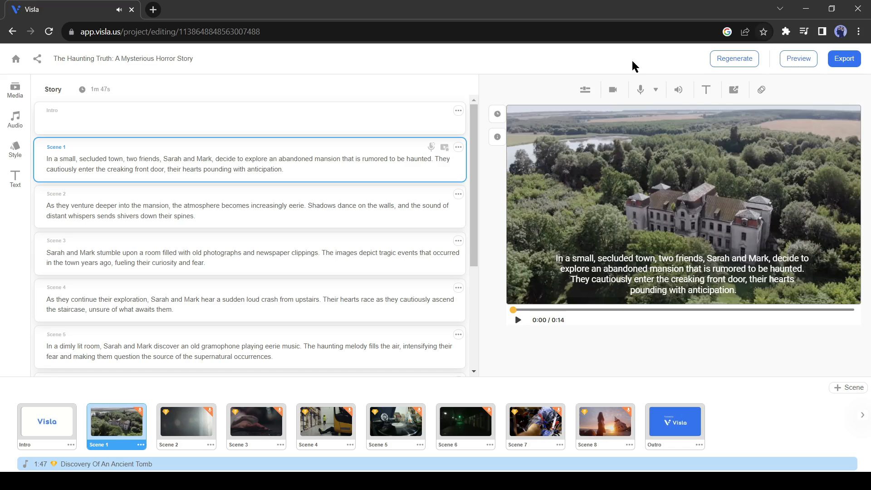
mouse_move(305, 236)
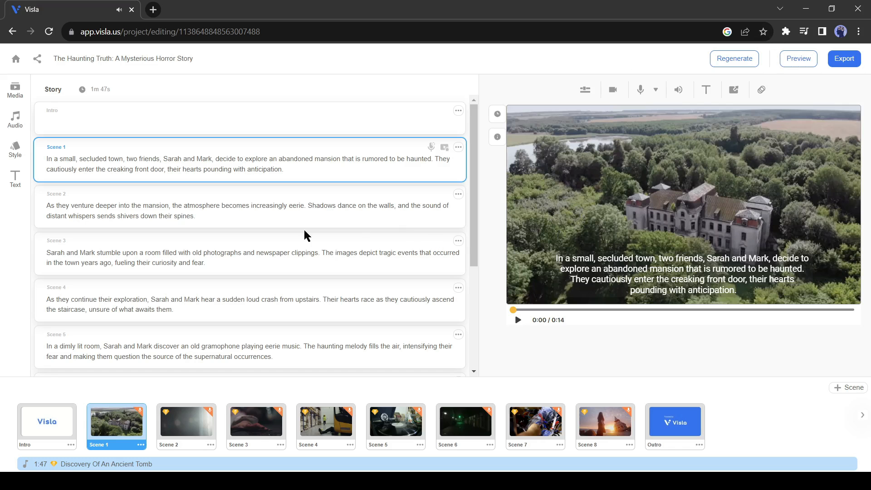
scroll(down, 3)
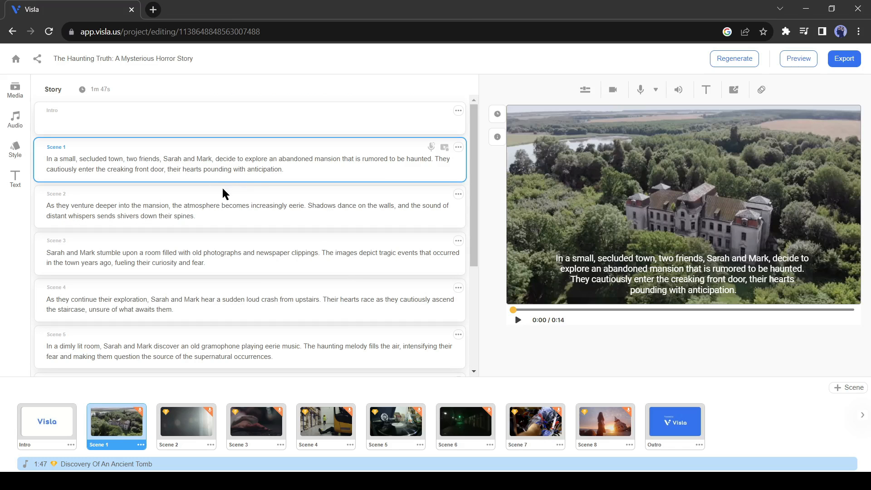
scroll(down, 3)
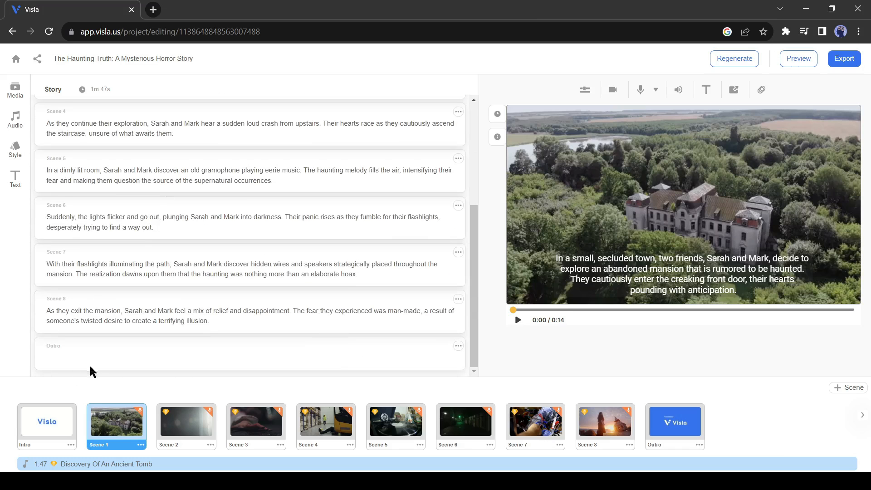
click(674, 423)
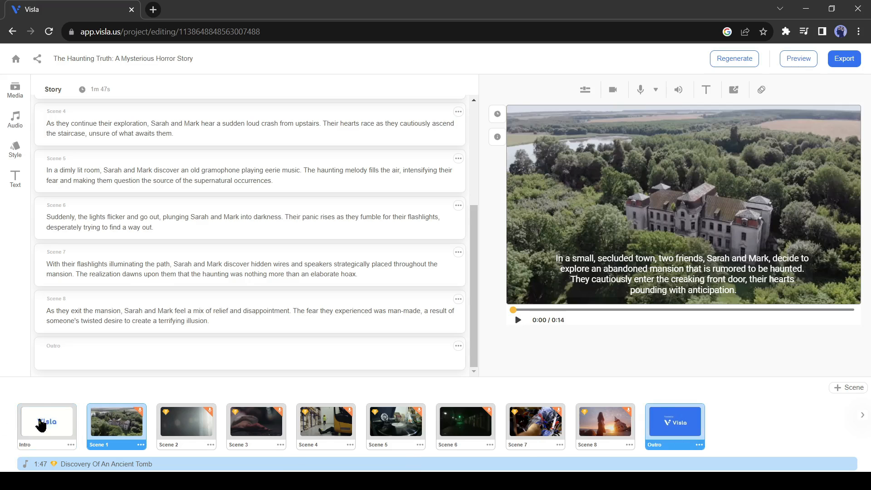
Step: Delete the Intro and Outro scenes, leaving eight scenes at 1:39
click(47, 421)
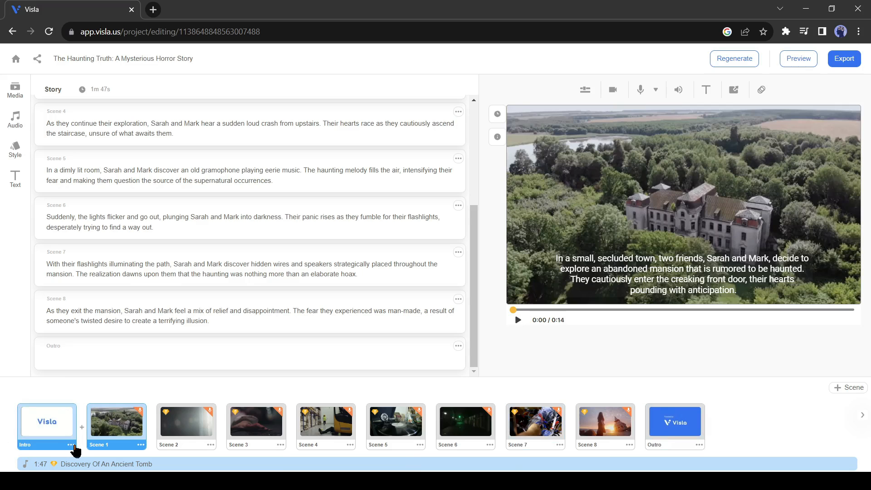
click(47, 420)
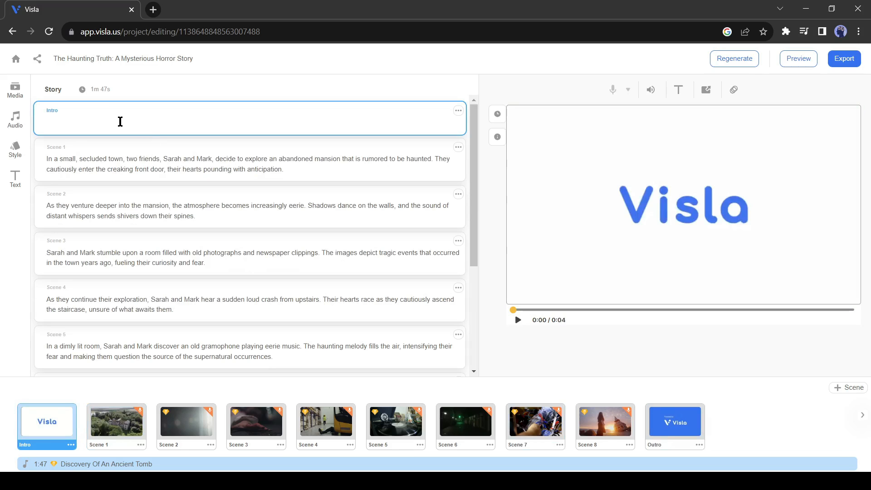
mouse_move(68, 457)
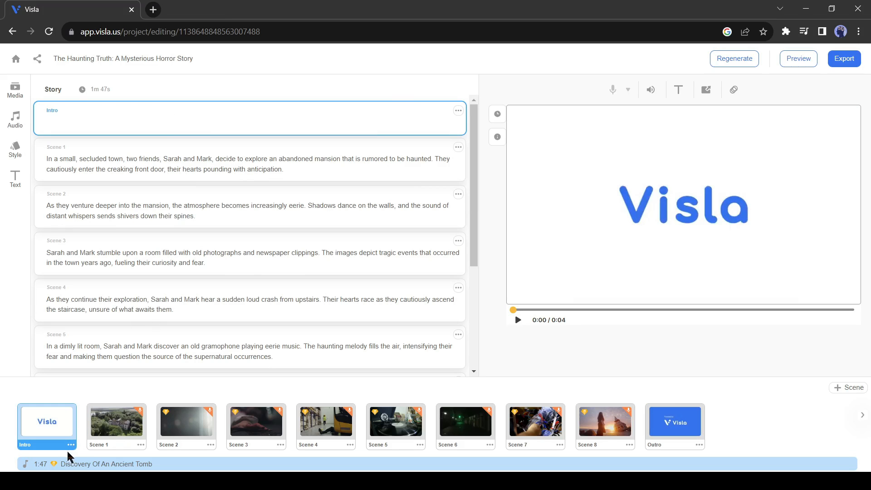
mouse_move(108, 431)
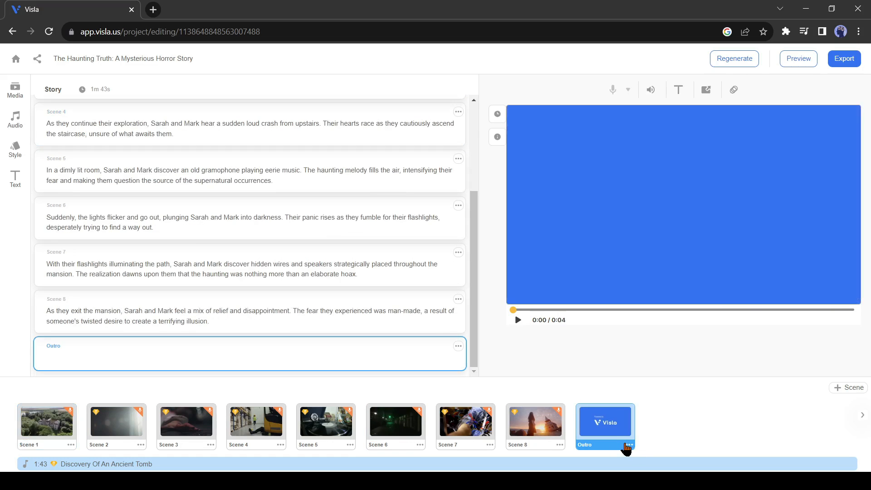
click(627, 444)
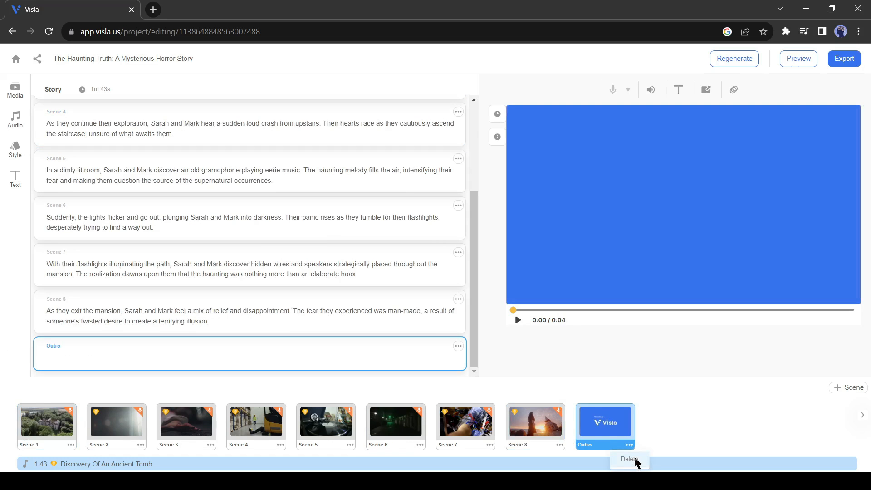
click(629, 458)
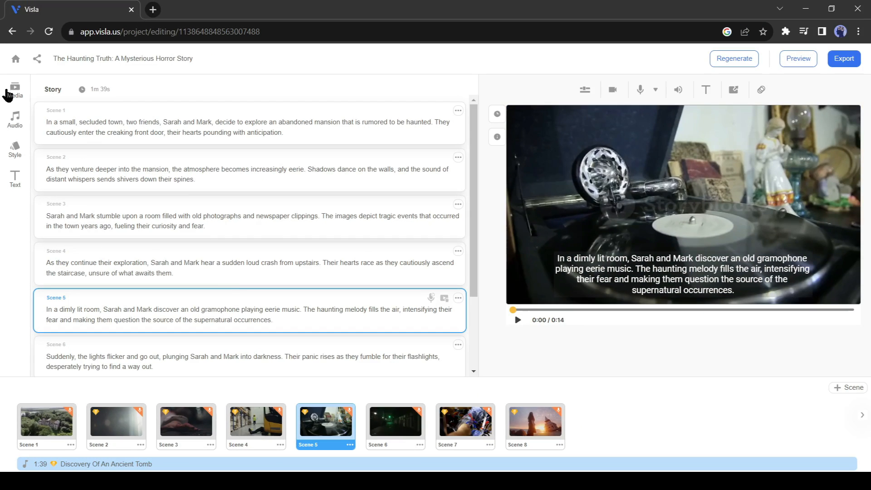
Step: Search stock media for 'old mansion' and put the domed mansion clip into Scene 1
click(46, 420)
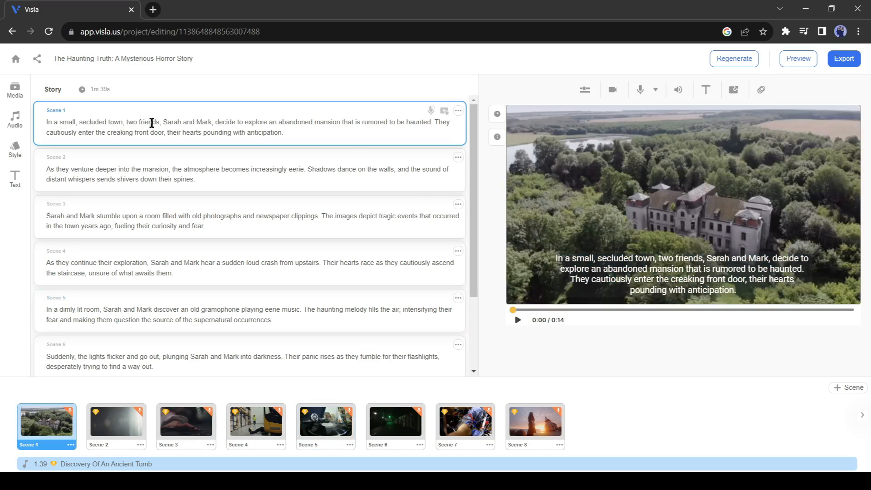
click(14, 91)
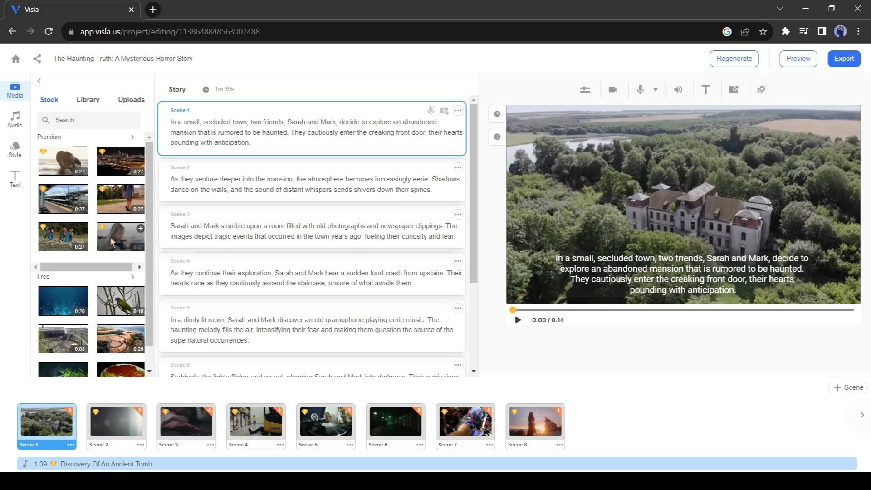
scroll(down, 3)
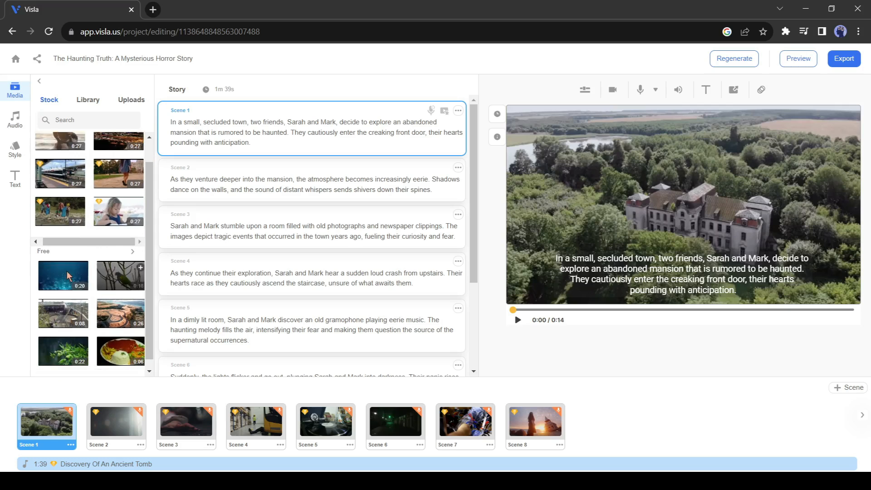
text(old)
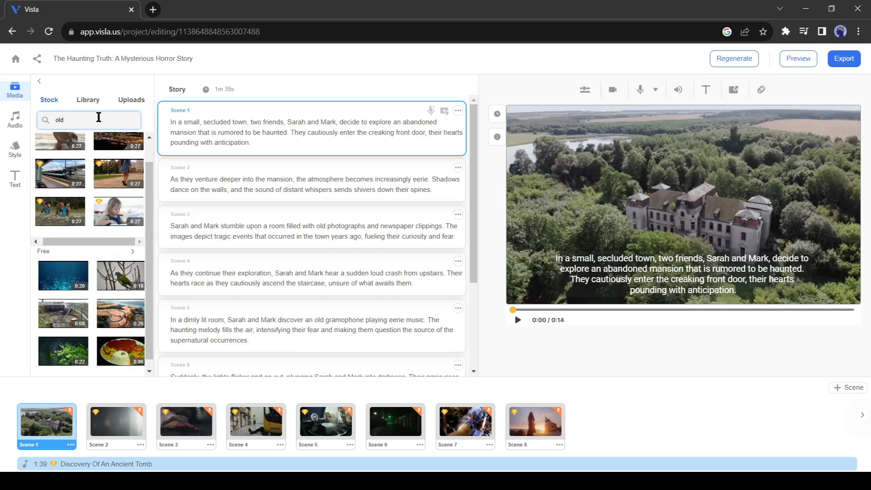
text(mansio)
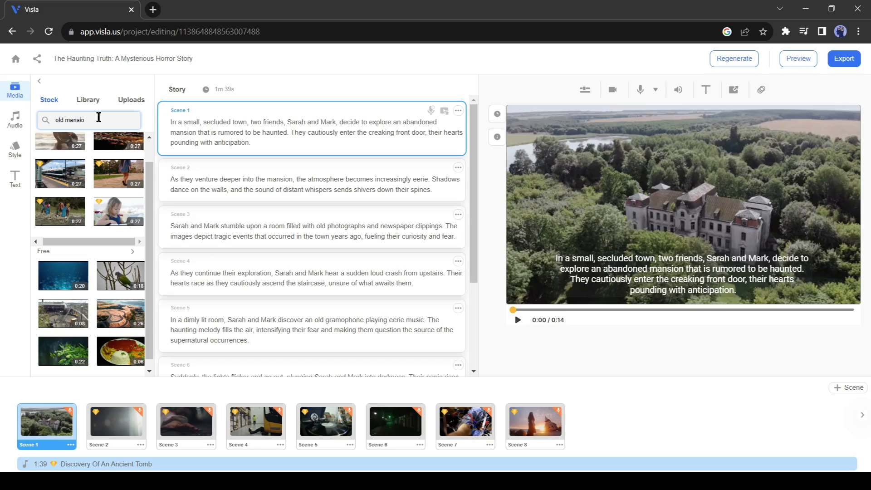
text(n)
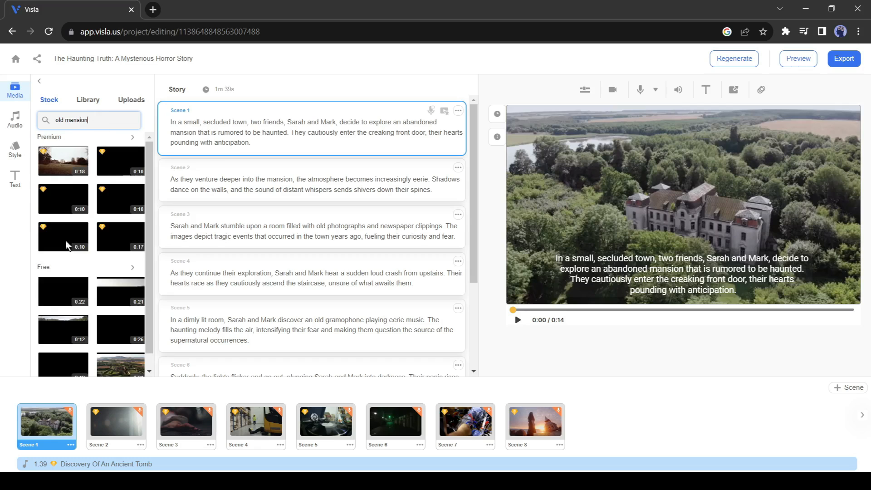
scroll(down, 3)
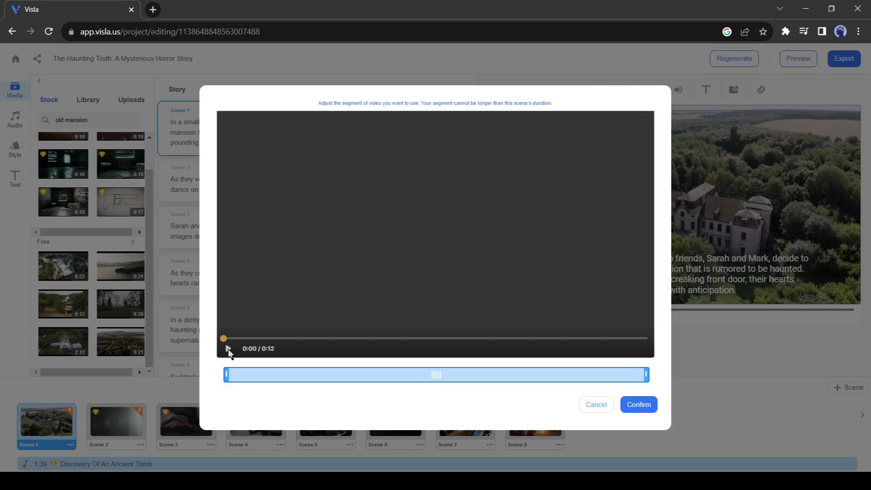
click(638, 404)
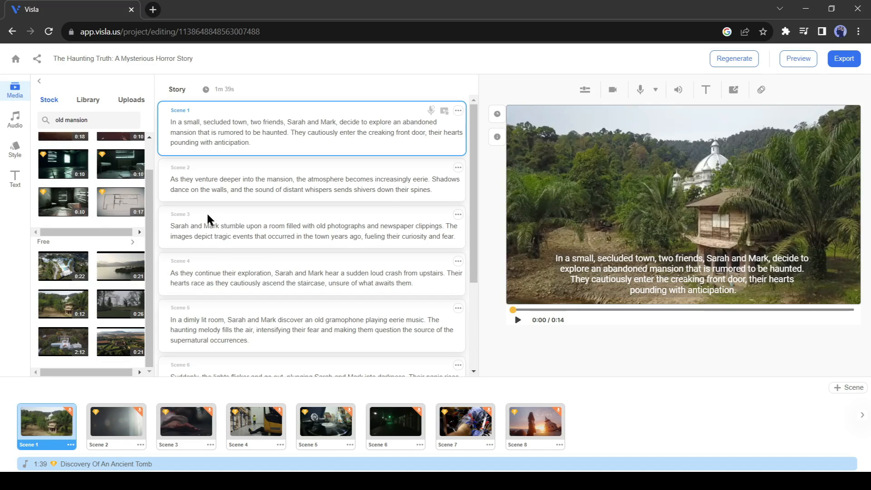
mouse_move(108, 182)
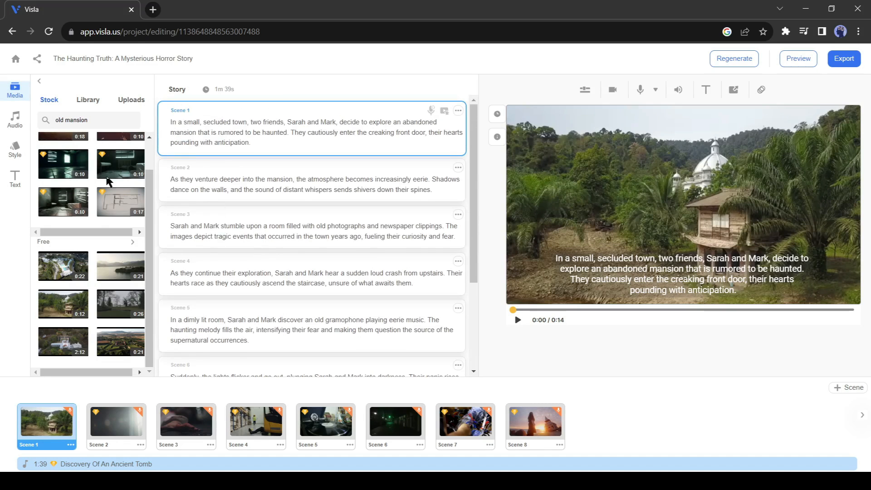
click(15, 119)
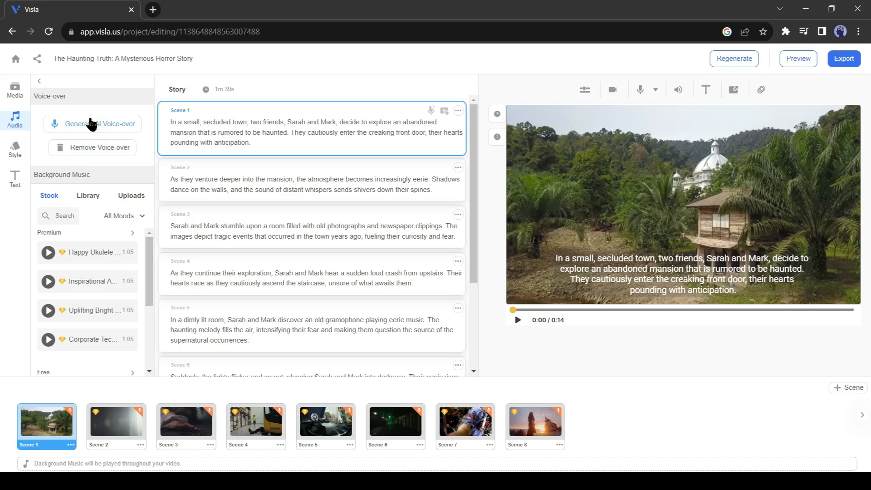
Step: Pick the Michelle AI voice-over and switch the video format to Landscape 16:9
click(91, 123)
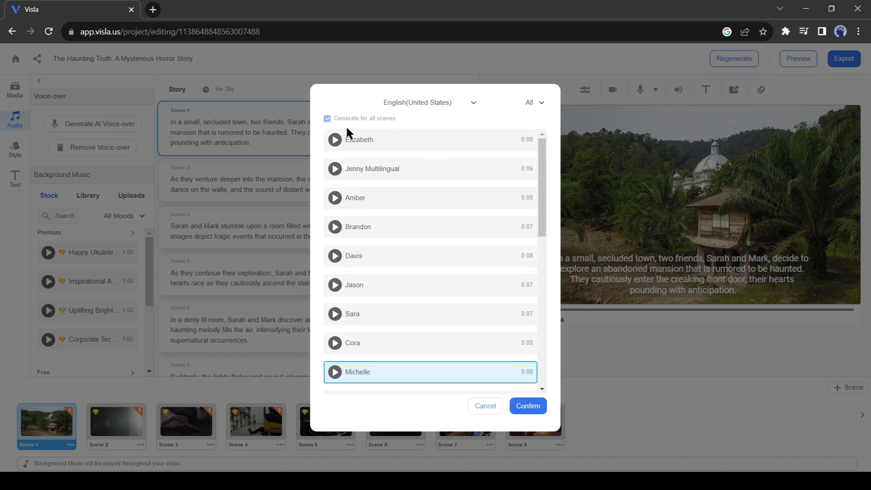
mouse_move(346, 148)
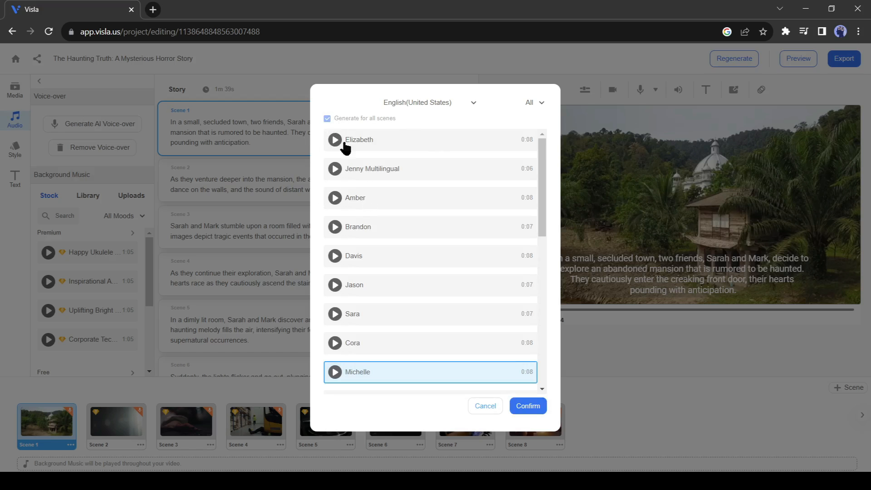
mouse_move(527, 375)
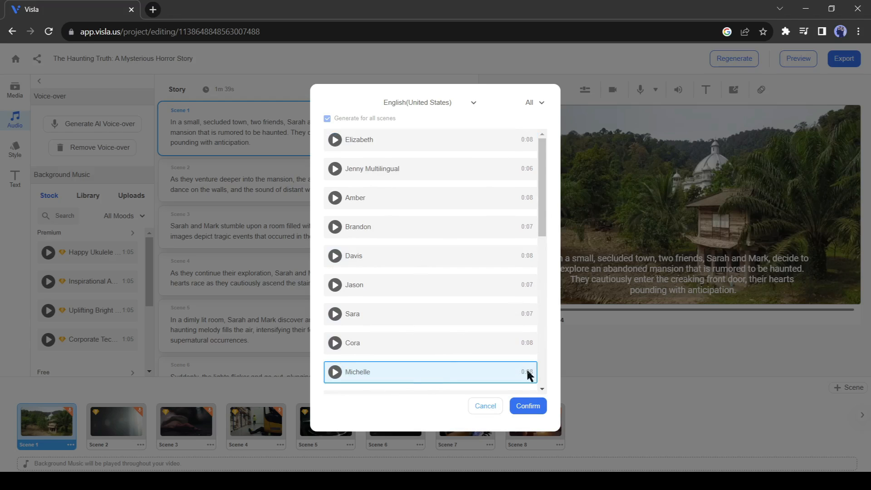
click(526, 406)
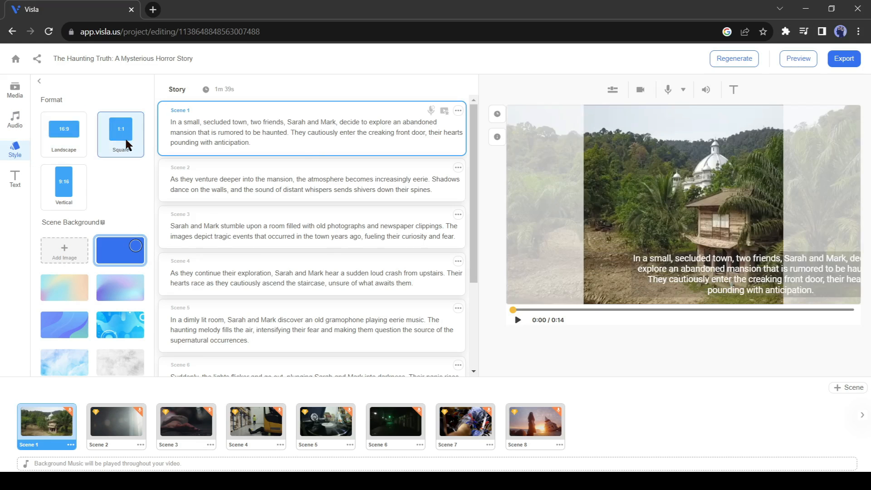
click(64, 187)
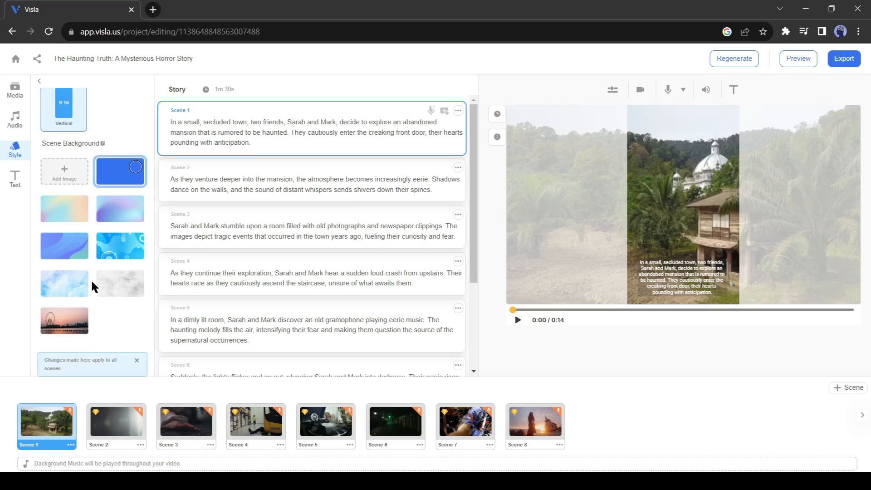
click(64, 128)
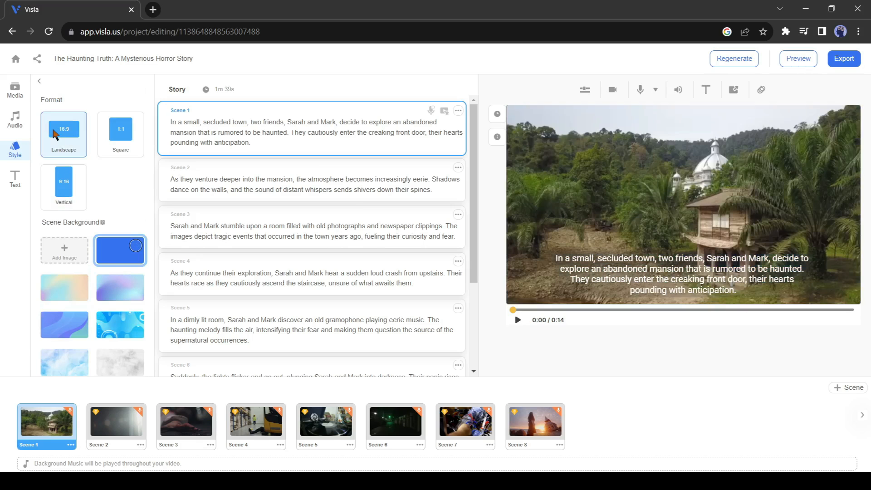
mouse_move(15, 183)
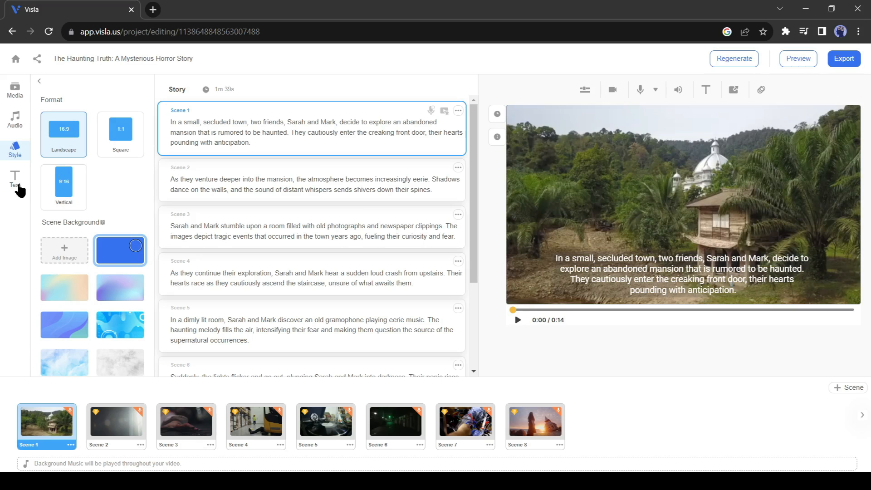
Step: Turn off 'Burn Subtitles into Video' in the Text panel
click(15, 179)
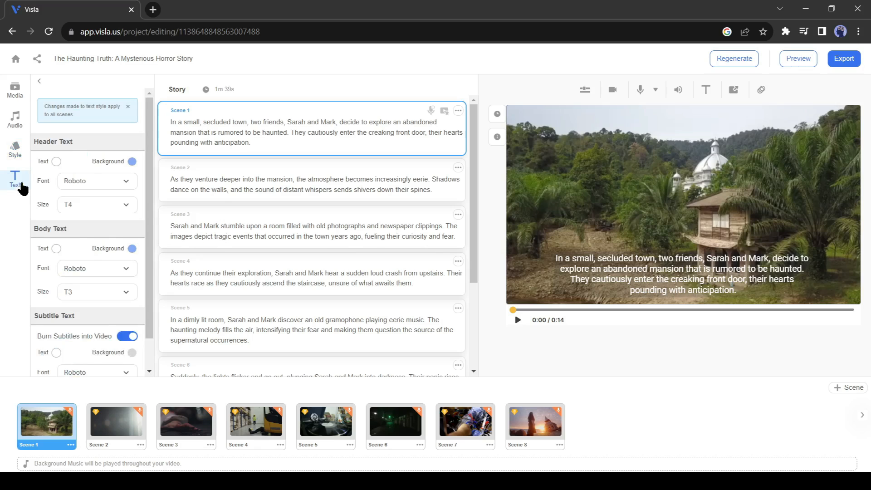
mouse_move(61, 169)
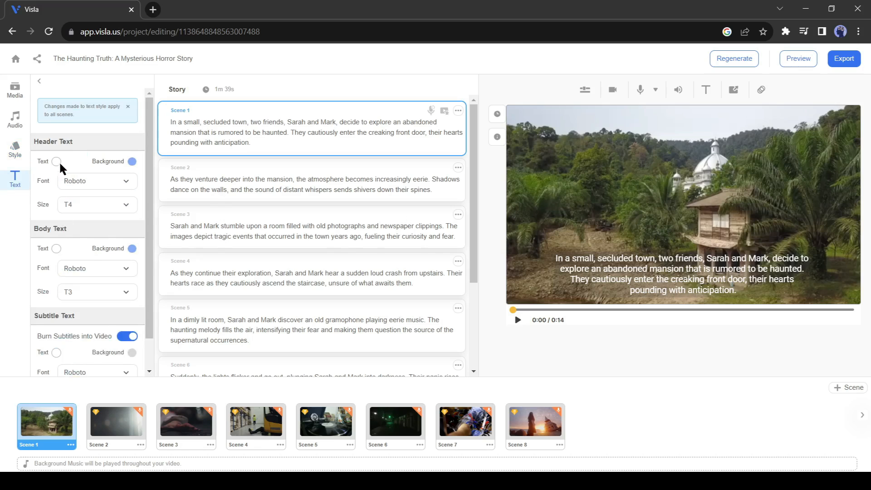
mouse_move(75, 259)
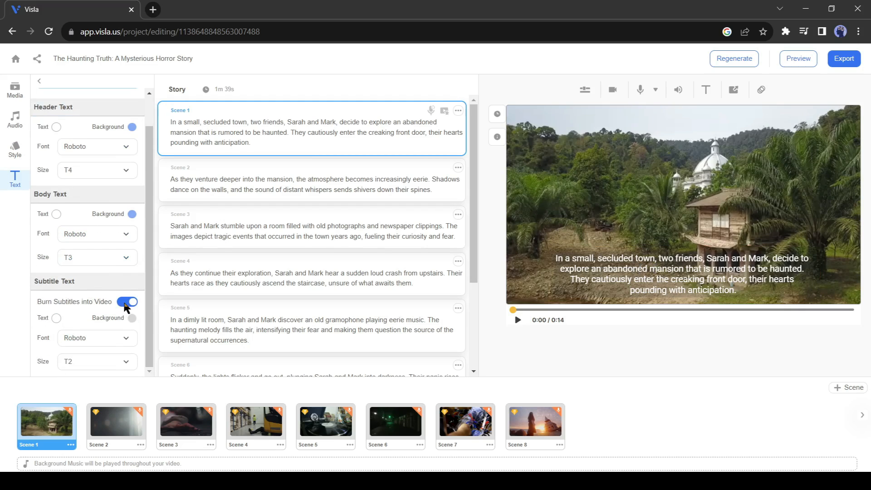
click(132, 302)
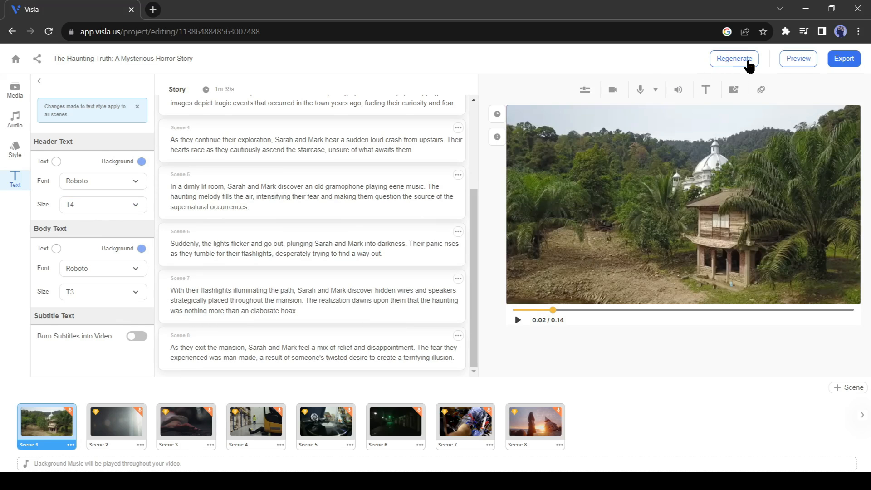
mouse_move(746, 67)
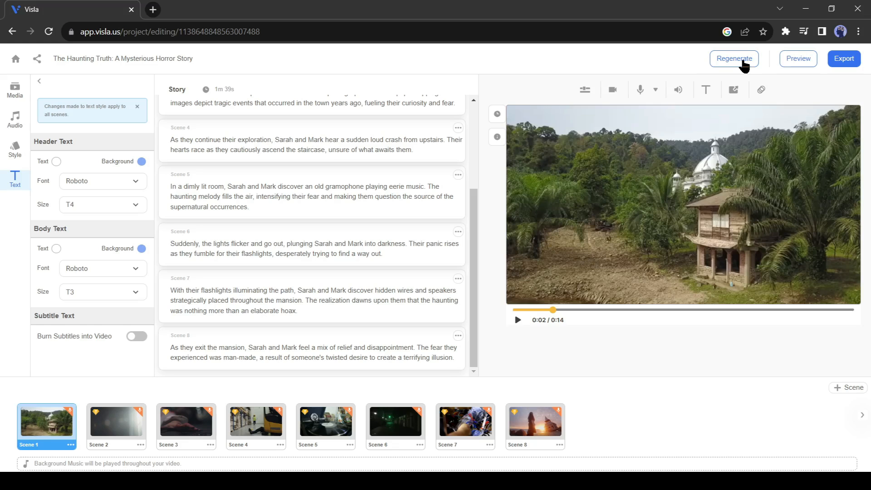
mouse_move(797, 59)
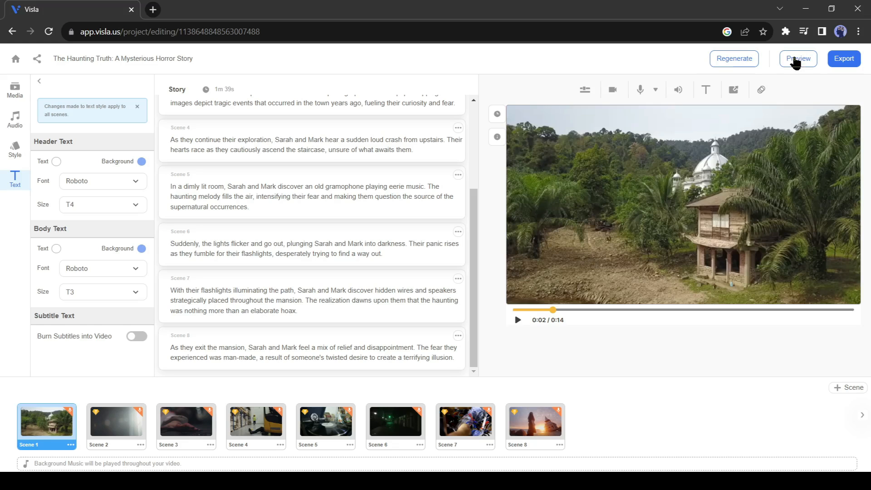
mouse_move(846, 64)
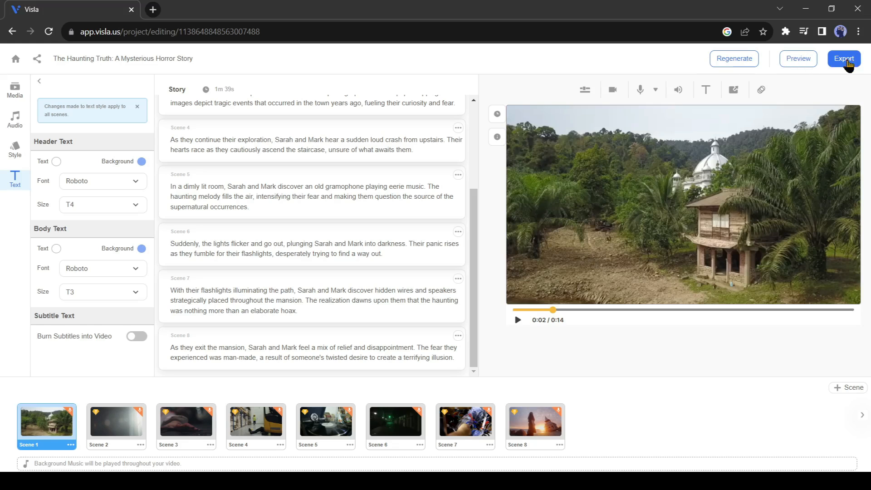
Step: Start the export and choose 'Regenerate with Free Stock' in the Premium Stock dialog
click(844, 59)
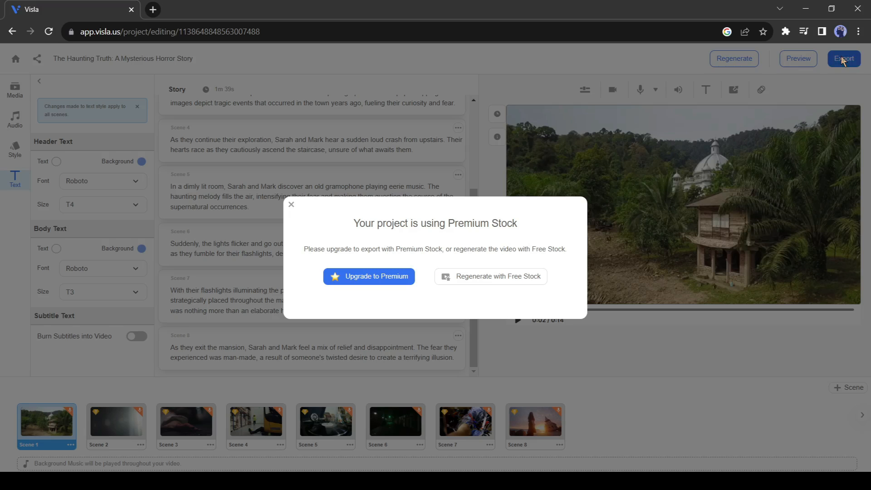
mouse_move(418, 179)
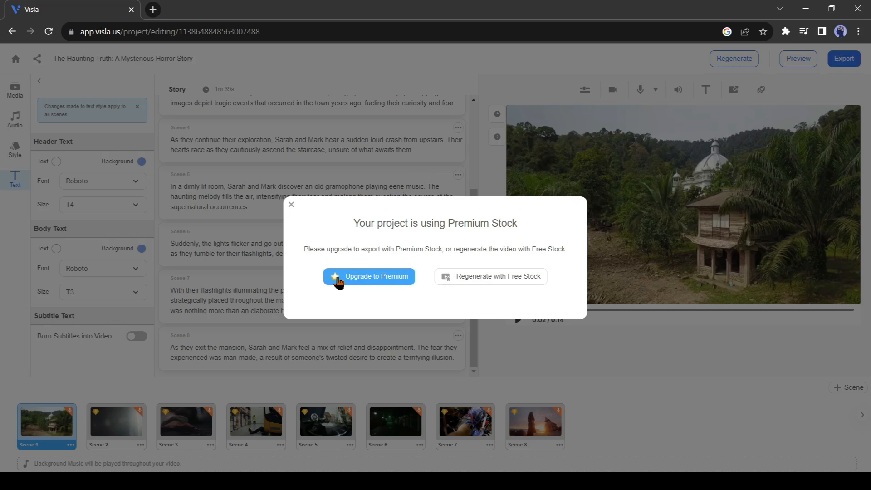
mouse_move(373, 284)
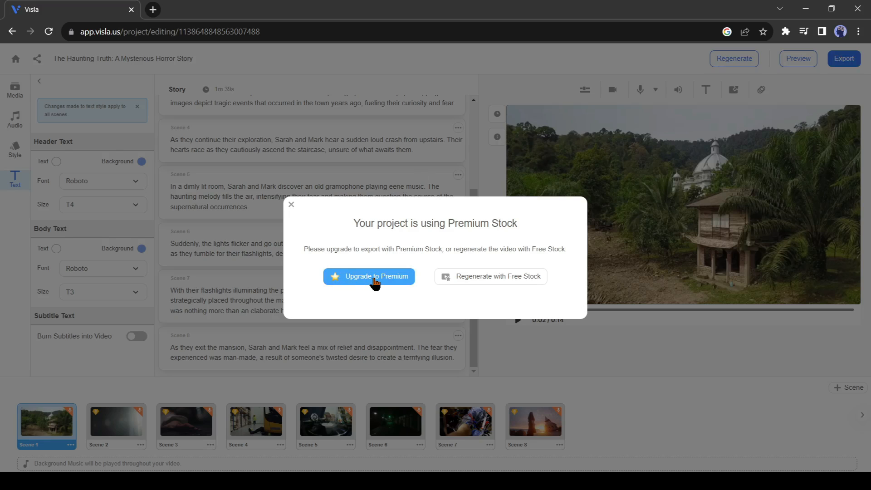
mouse_move(484, 290)
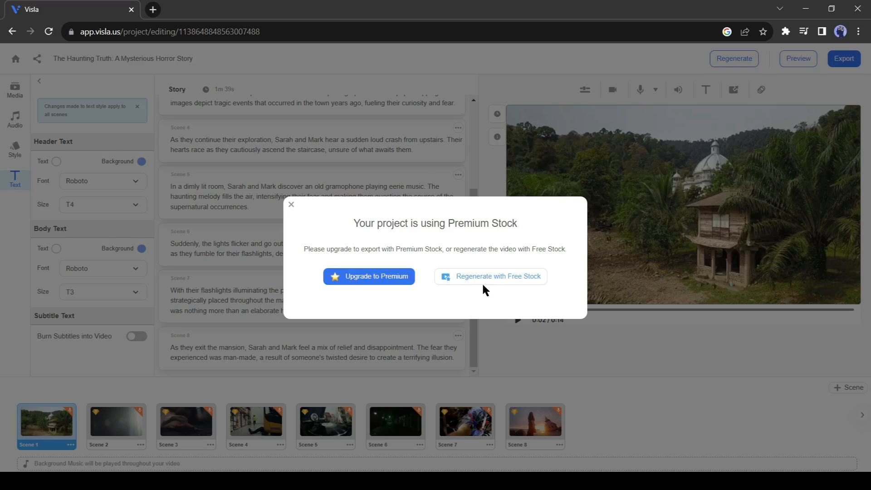
mouse_move(468, 283)
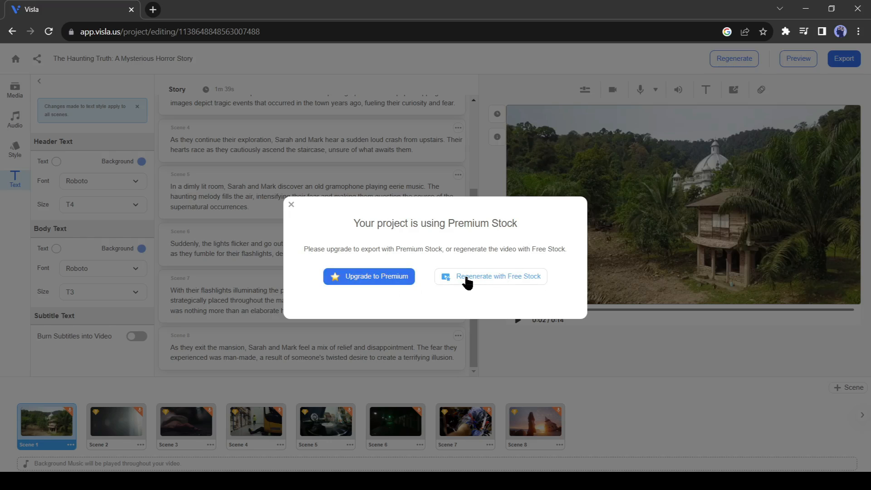
mouse_move(496, 286)
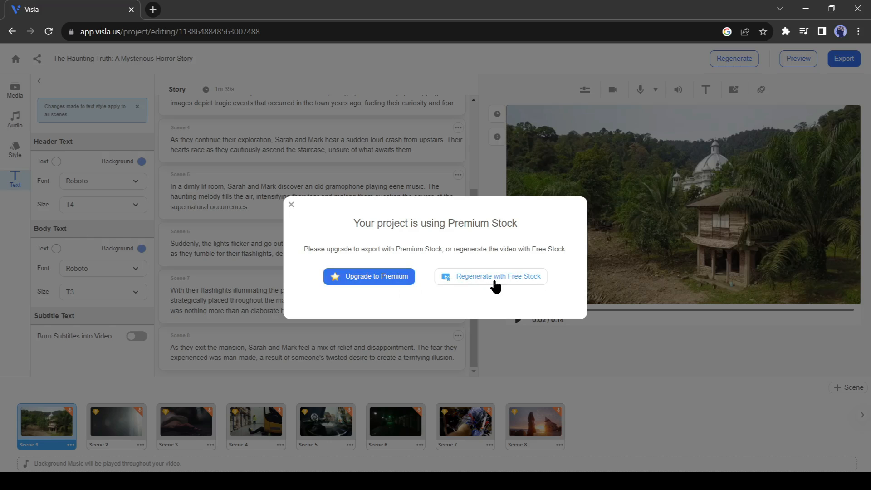
click(490, 276)
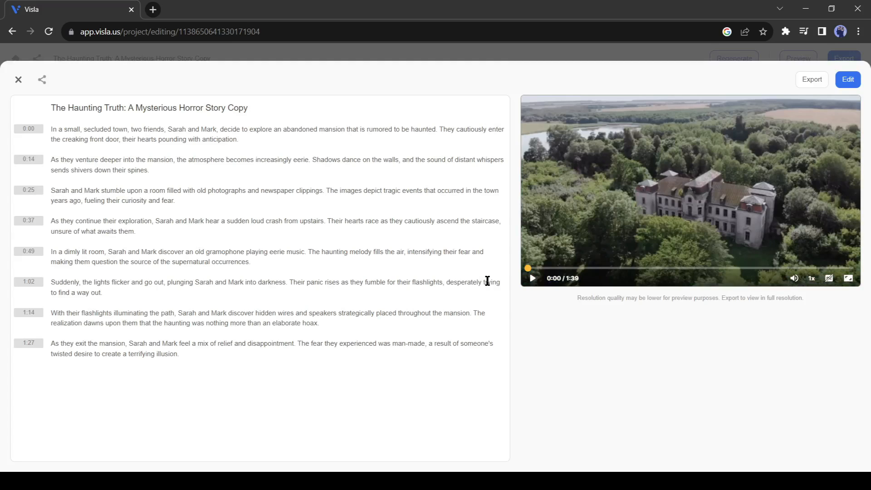
mouse_move(812, 69)
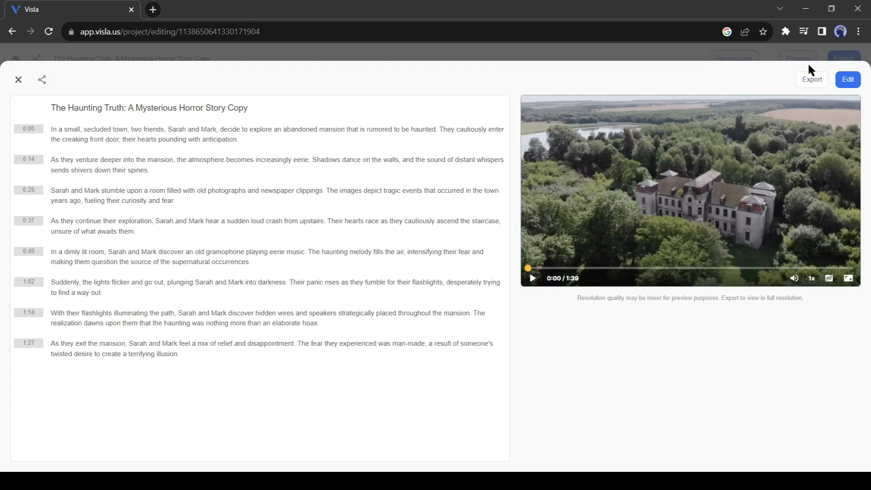
mouse_move(812, 83)
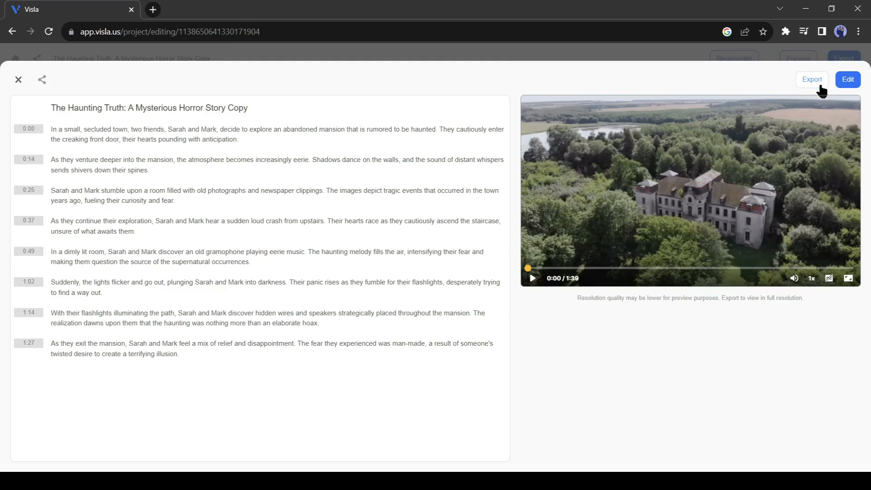
Step: Export the regenerated Copy of The Haunting Truth from its preview
click(811, 79)
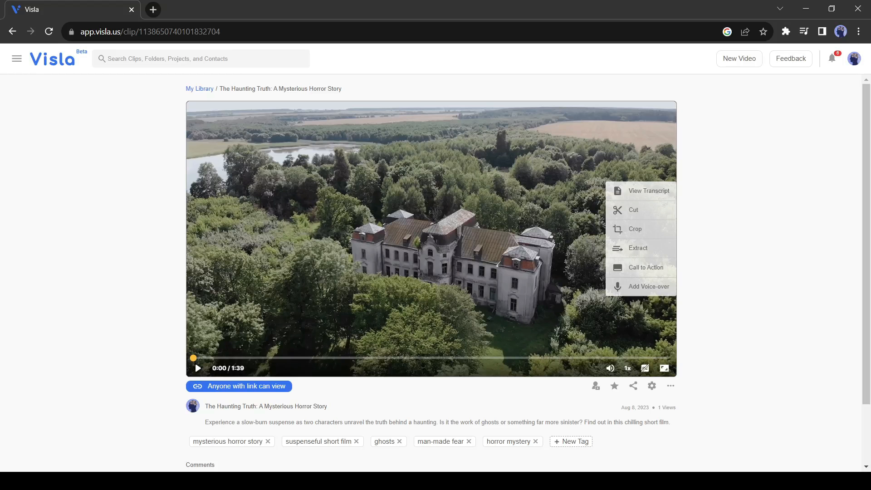
Step: Download the exported 1:39 horror clip, then return to the Visla home dashboard
click(198, 368)
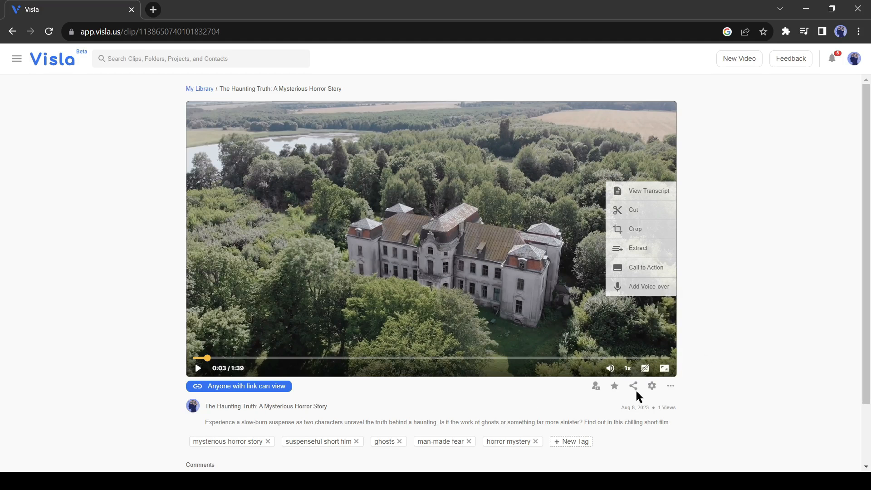
mouse_move(671, 391)
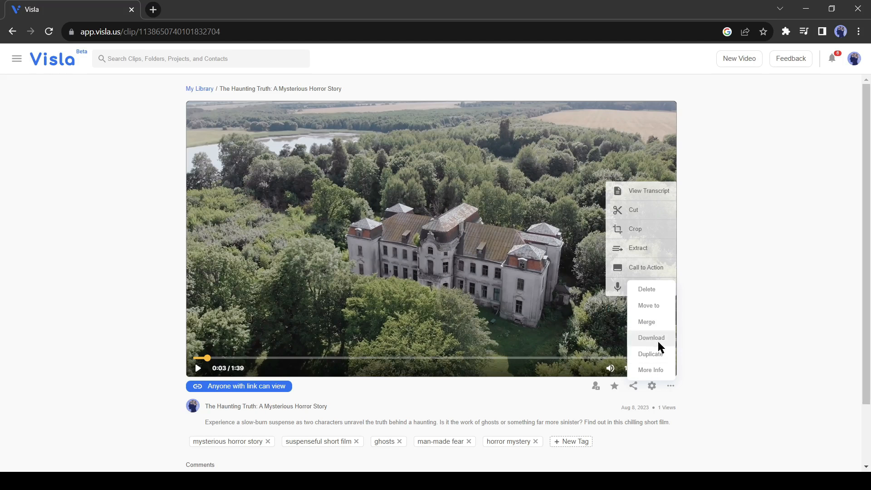
click(651, 338)
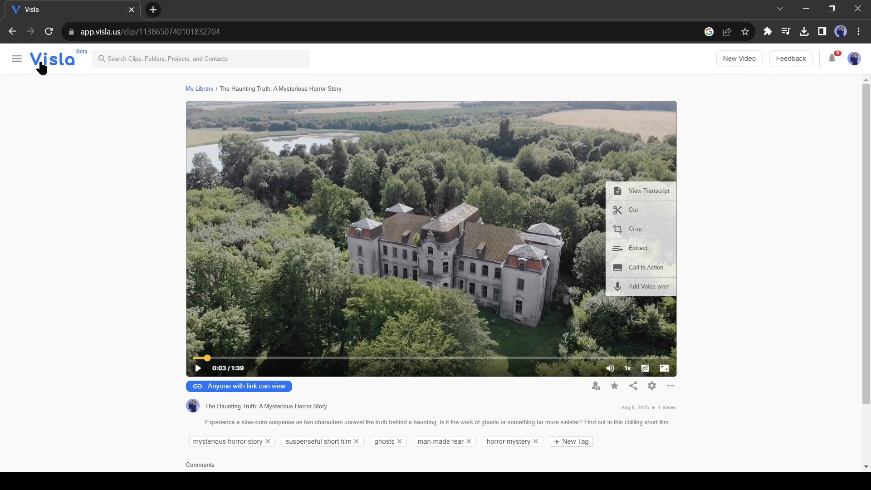
click(52, 58)
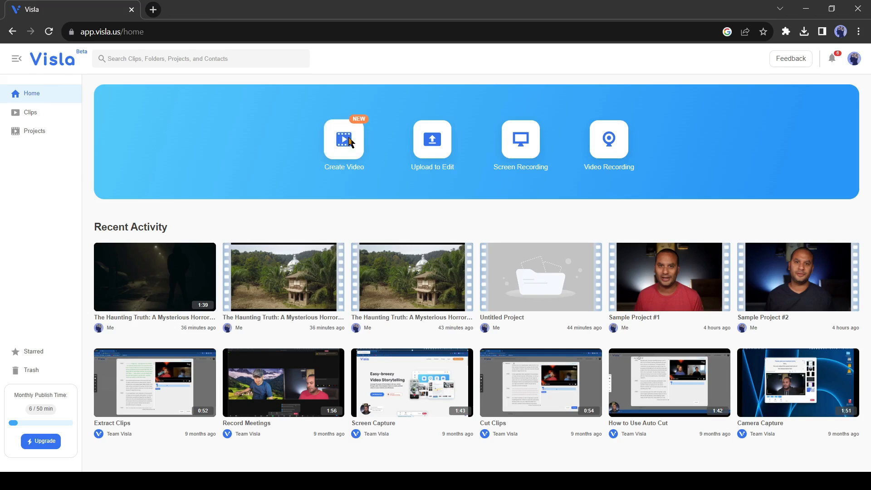
Step: Start a new Upload to Edit project for The Haunting Truth video
click(344, 139)
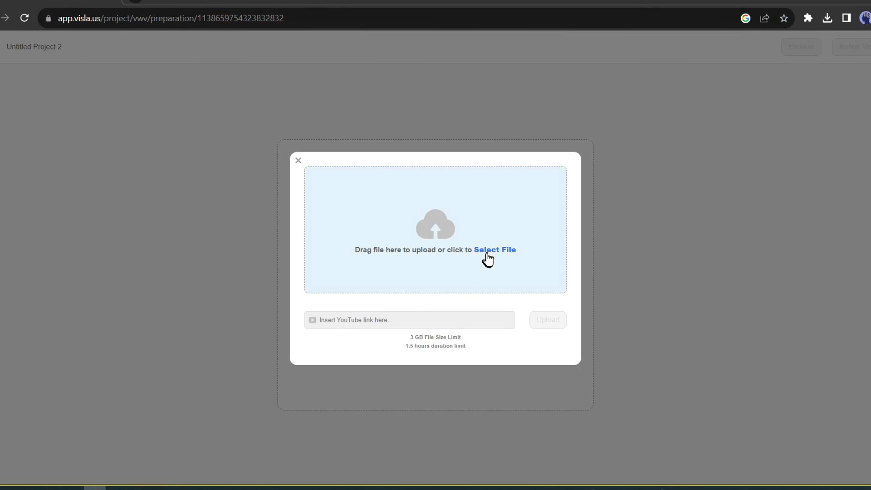
mouse_move(456, 314)
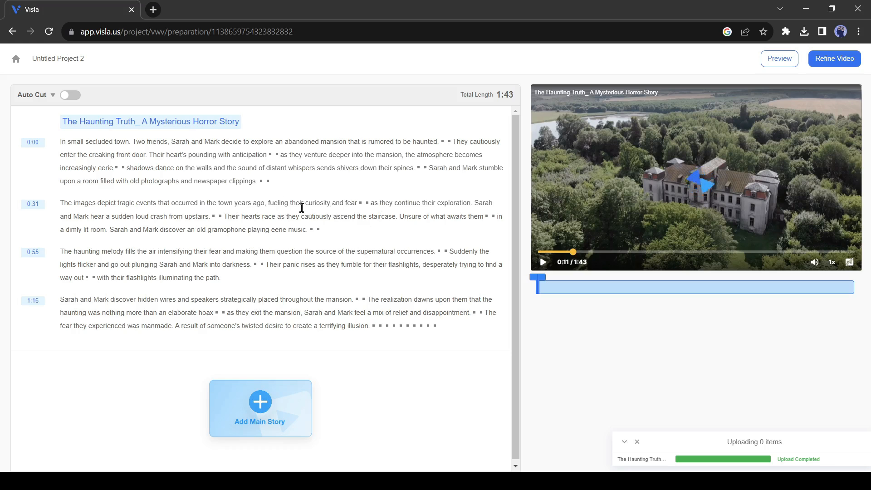
mouse_move(414, 197)
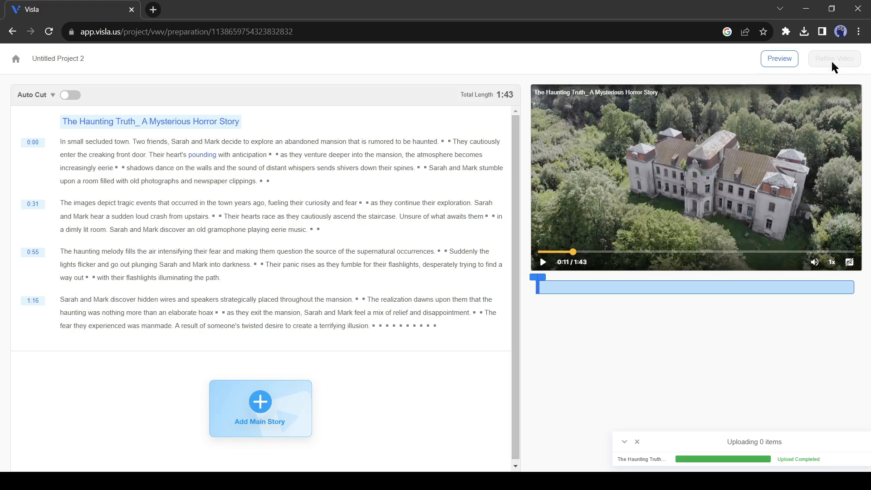
Step: Refine the transcript into seven scenes and highlight Scene 1's 'In small secluded town' phrase
click(834, 59)
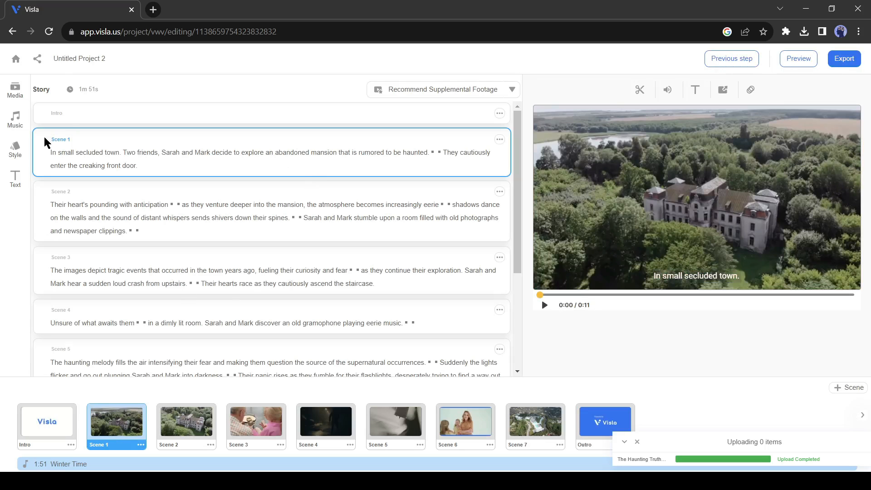
mouse_move(620, 202)
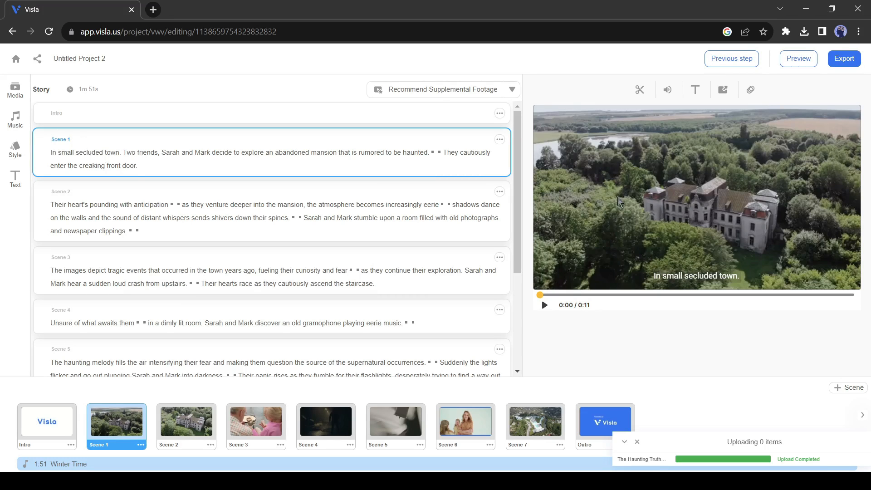
scroll(down, 3)
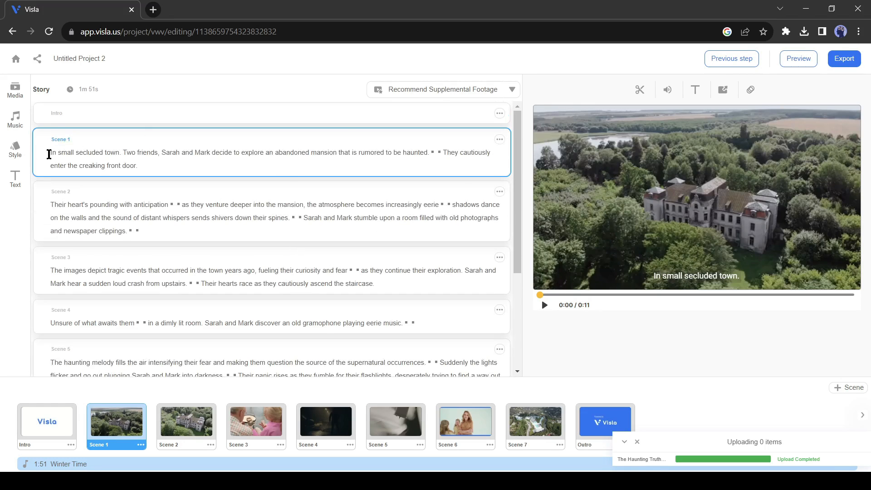
double_click(77, 152)
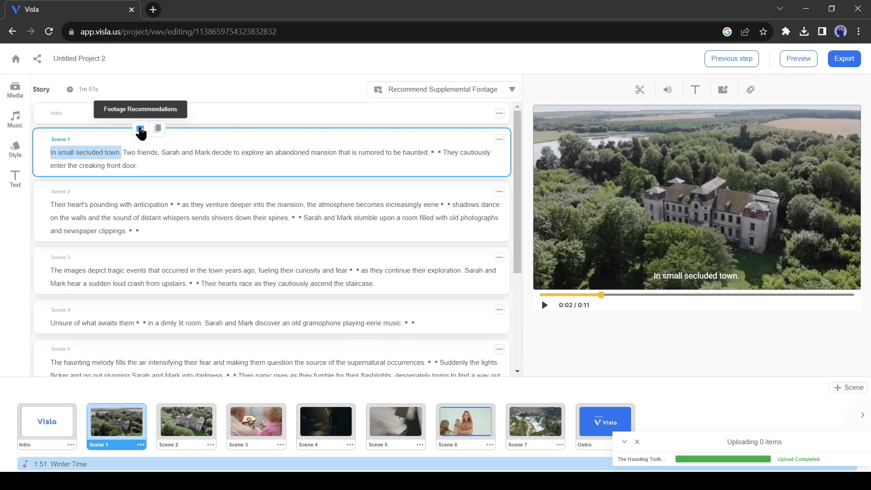
Step: Add a recommended supplemental stock clip beside Scene 1's opening phrase
click(139, 129)
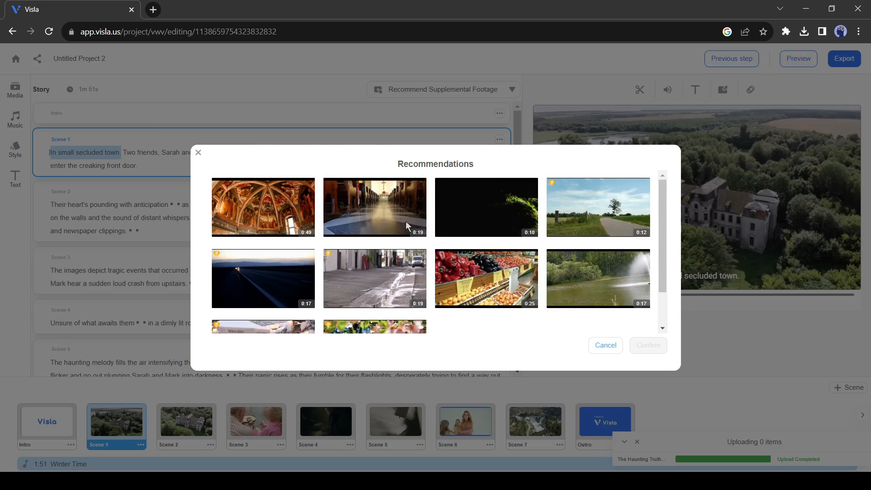
mouse_move(495, 223)
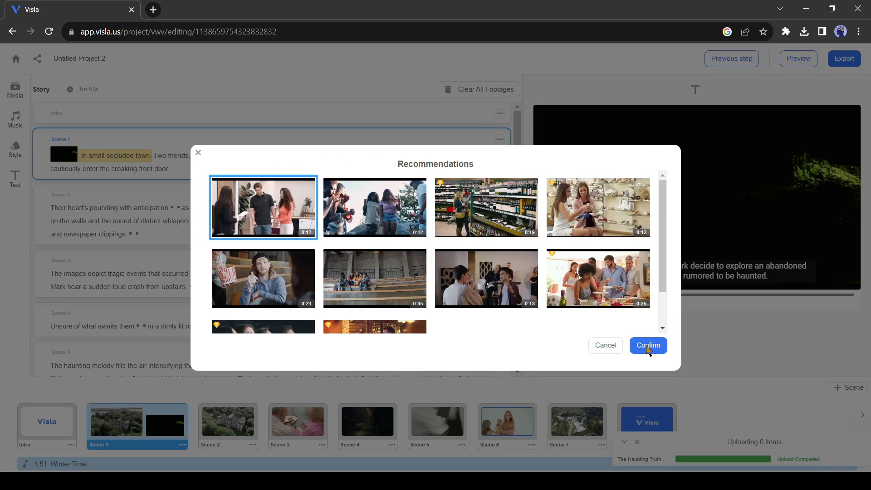
click(648, 345)
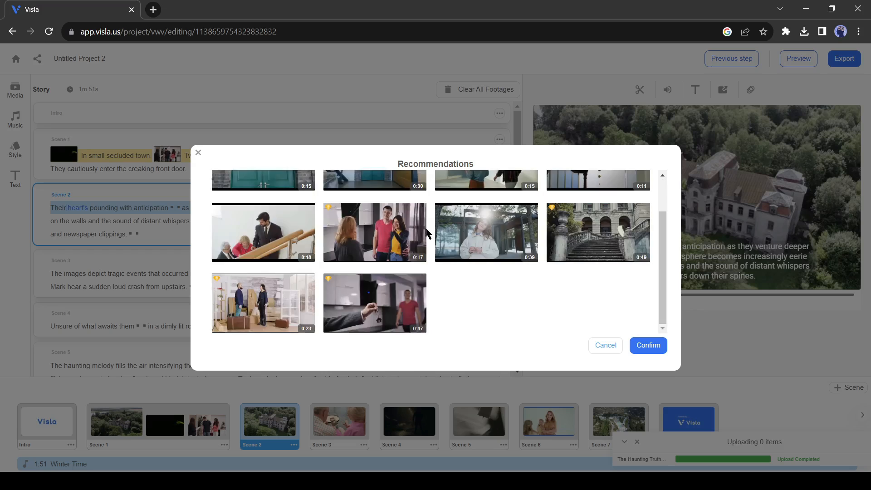
click(647, 345)
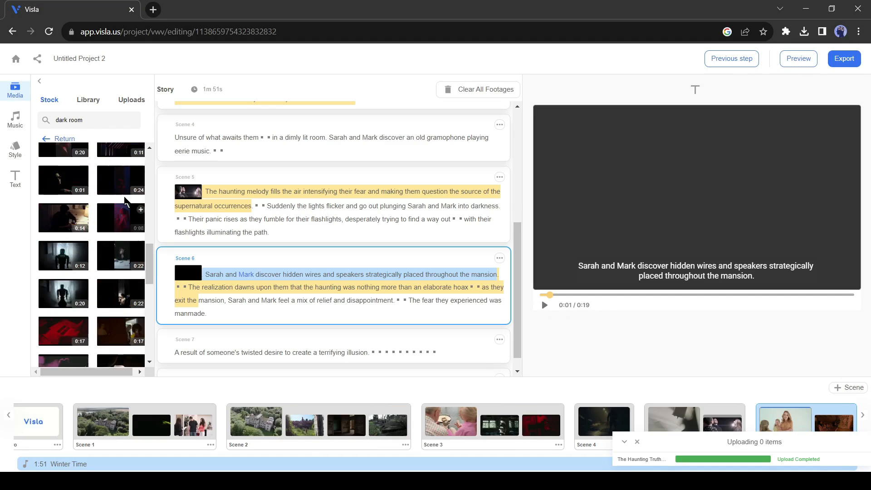
Step: Keep Burn Subtitles into Video on and export Untitled Project 2
click(15, 178)
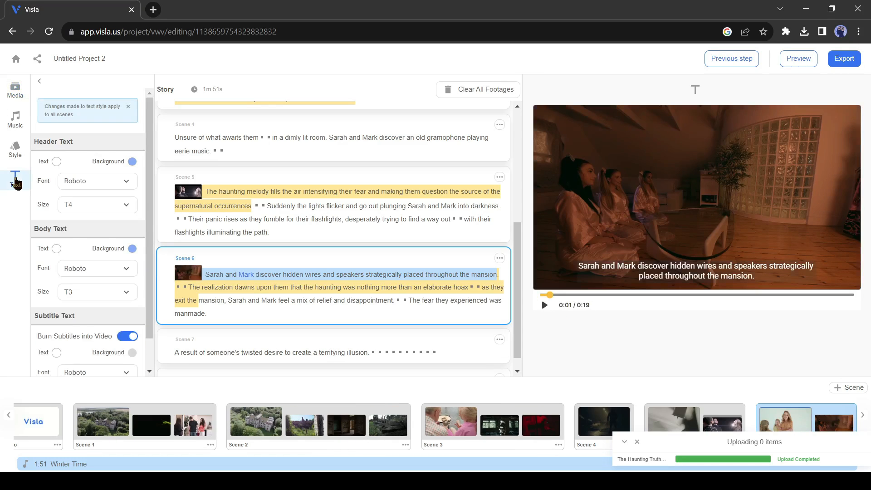
click(127, 336)
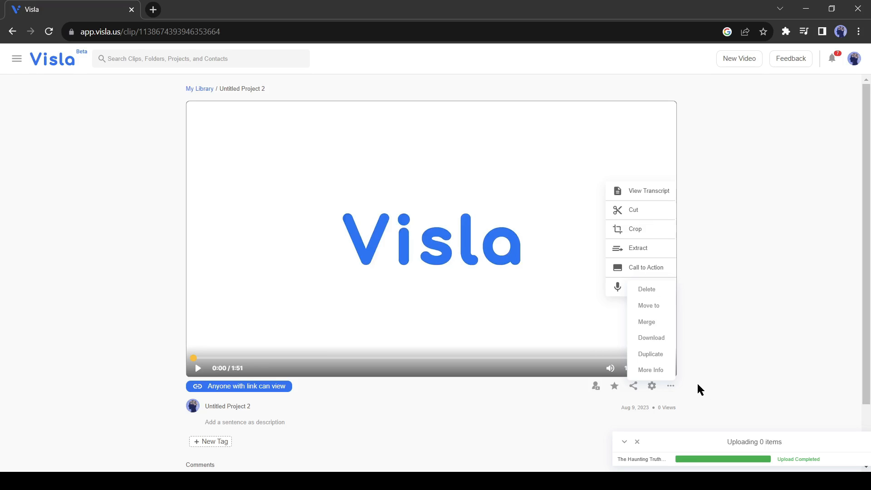
mouse_move(650, 338)
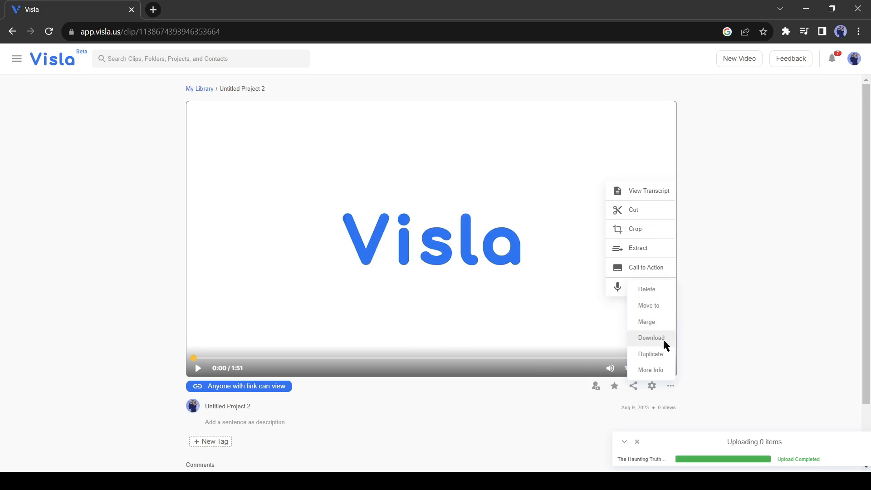
Step: Download the exported 1:51 Untitled Project 2 clip
click(650, 337)
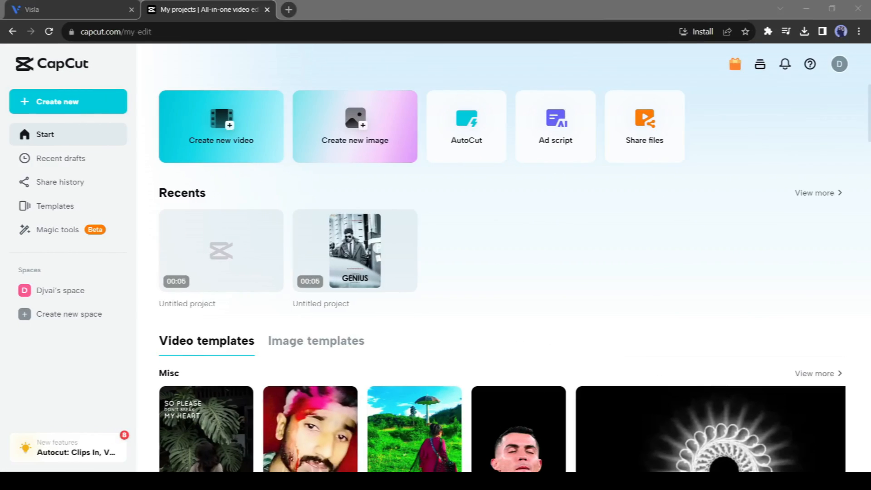
mouse_move(104, 106)
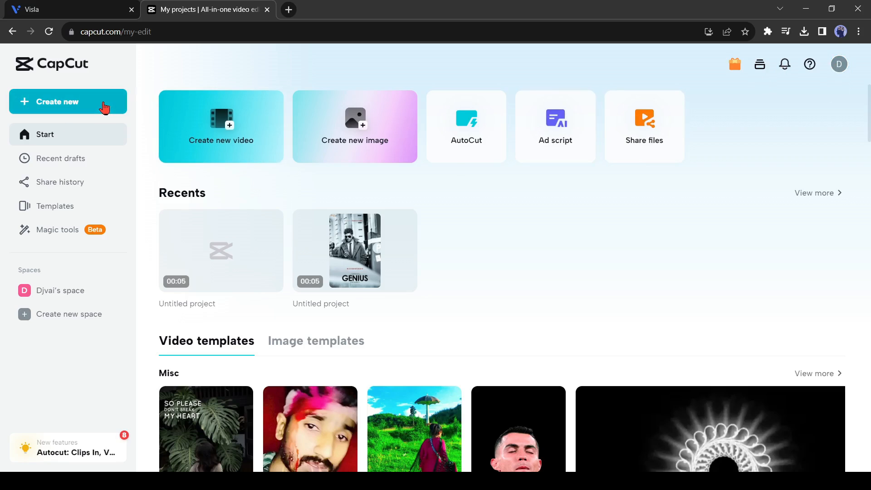
Step: Create a blank CapCut canvas and upload Untitled Project 2.mp4 to its timeline
click(58, 101)
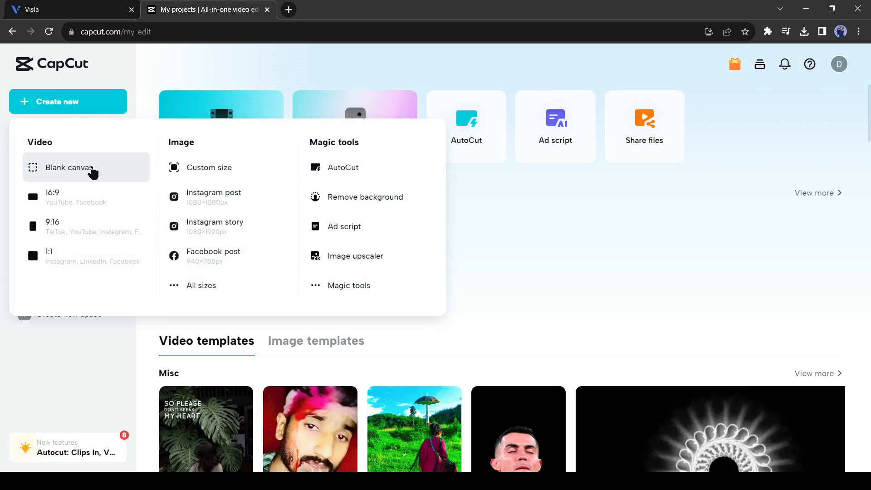
click(68, 167)
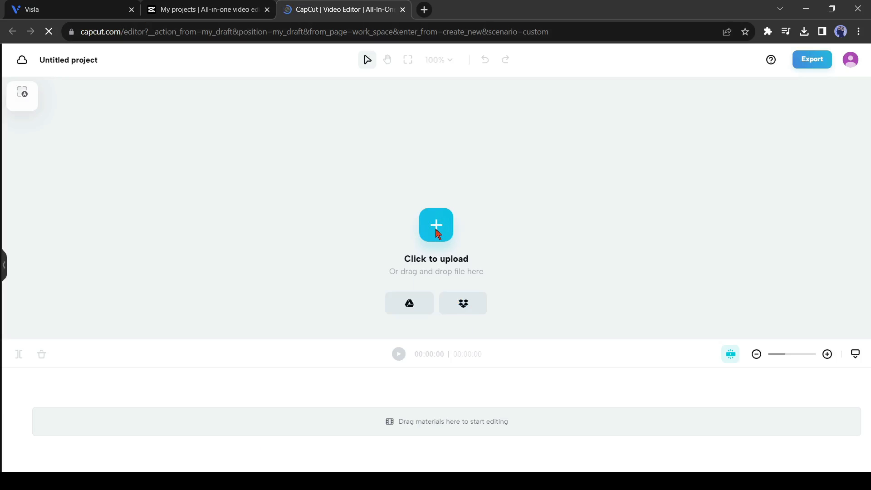
click(436, 225)
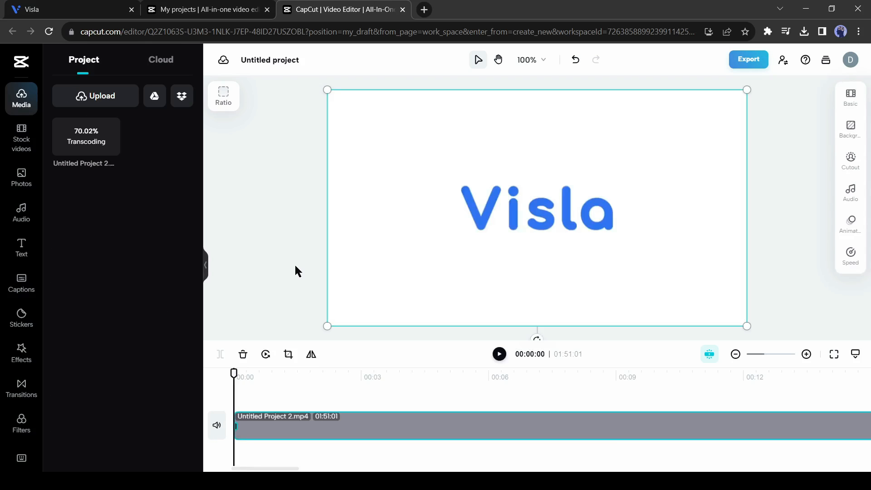
mouse_move(239, 432)
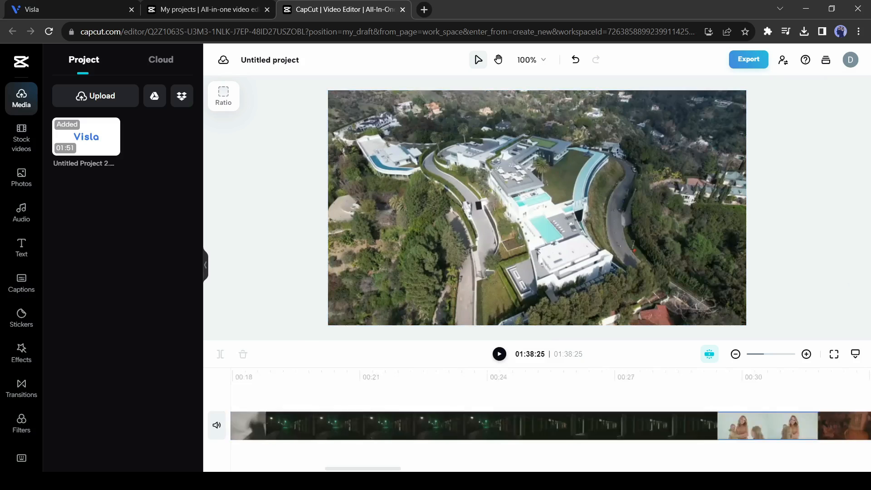
Step: Auto-generate English (US) captions for the imported Untitled Project 2 clip
click(87, 136)
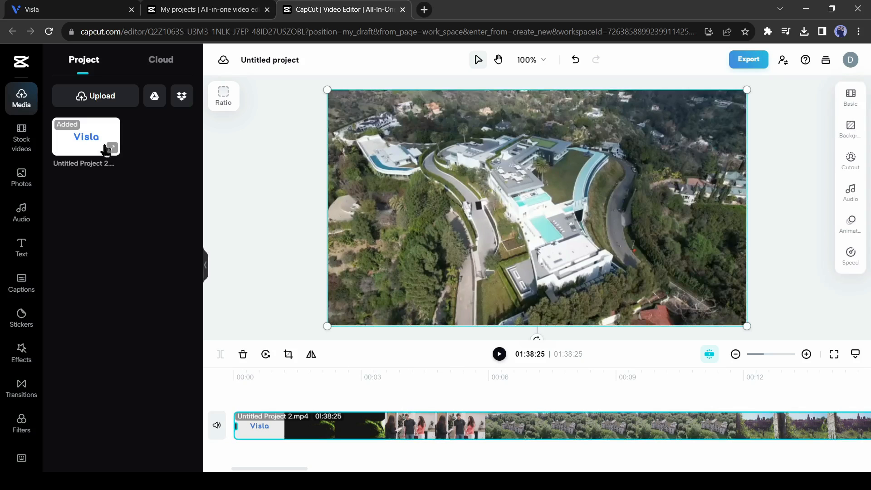
click(22, 284)
text(E)
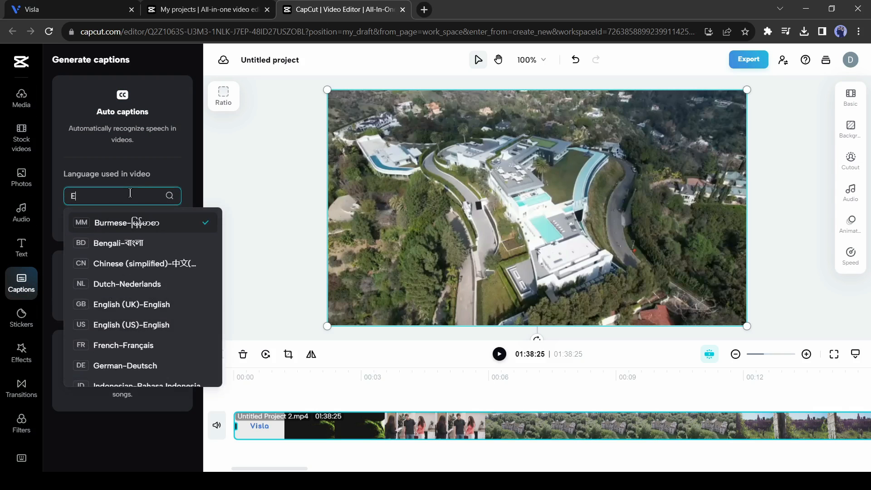
text(n)
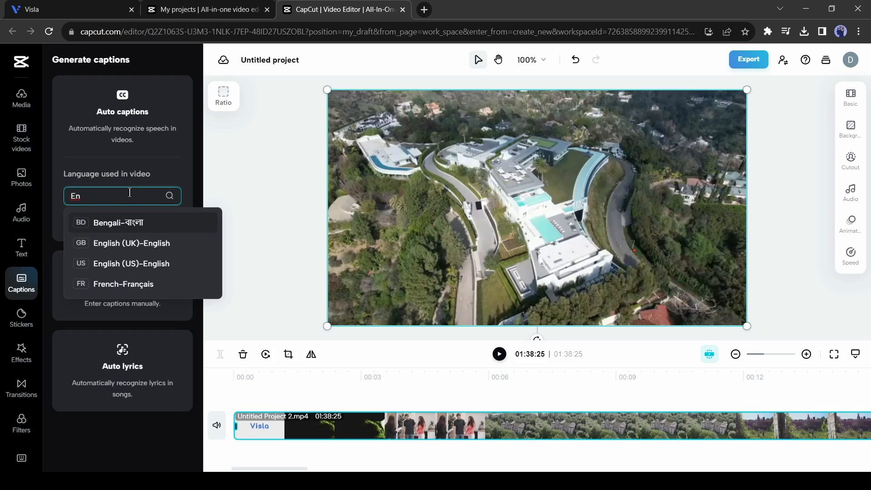
click(131, 264)
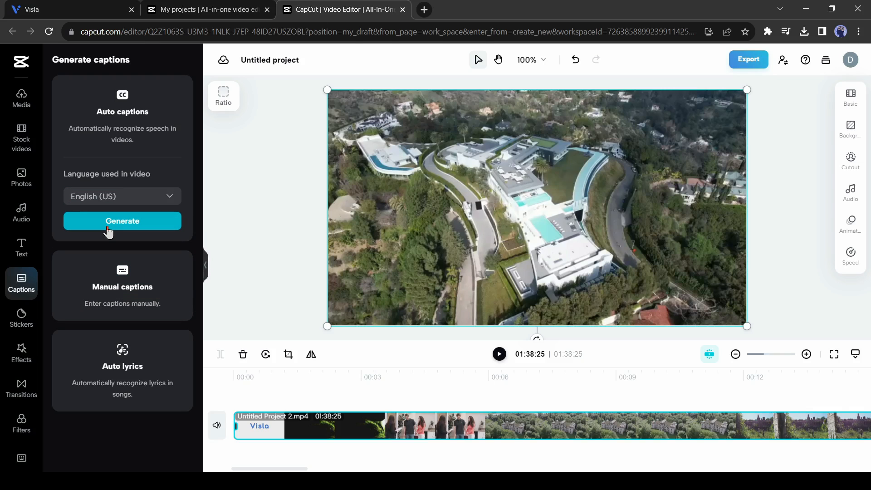
click(122, 220)
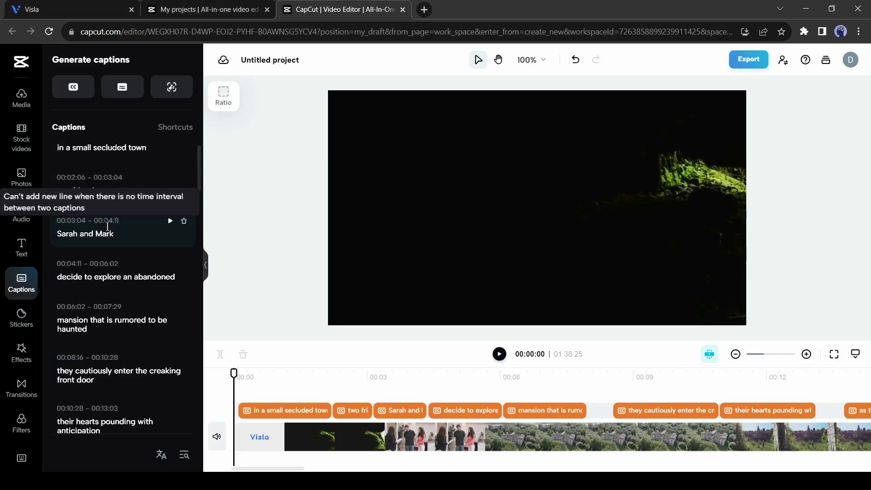
Step: Style all captions in BowlbyOneSC size 10 with yellow fill and a stroke outline
scroll(up, 3)
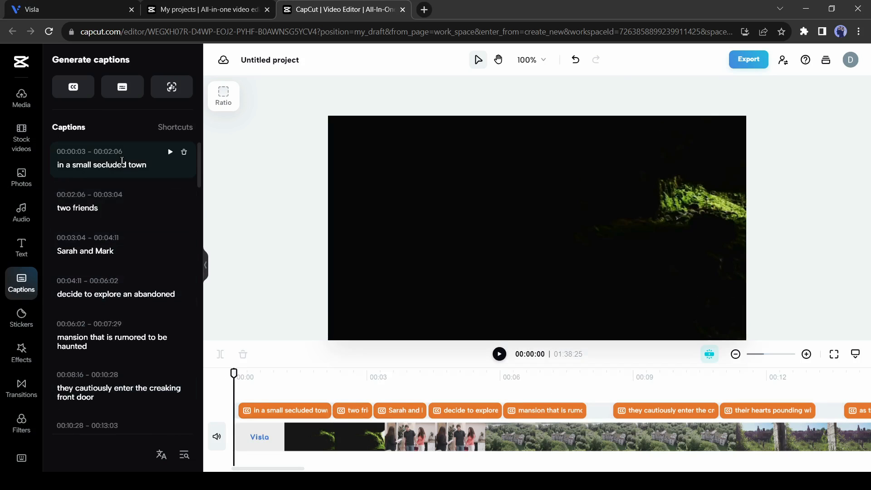
click(101, 164)
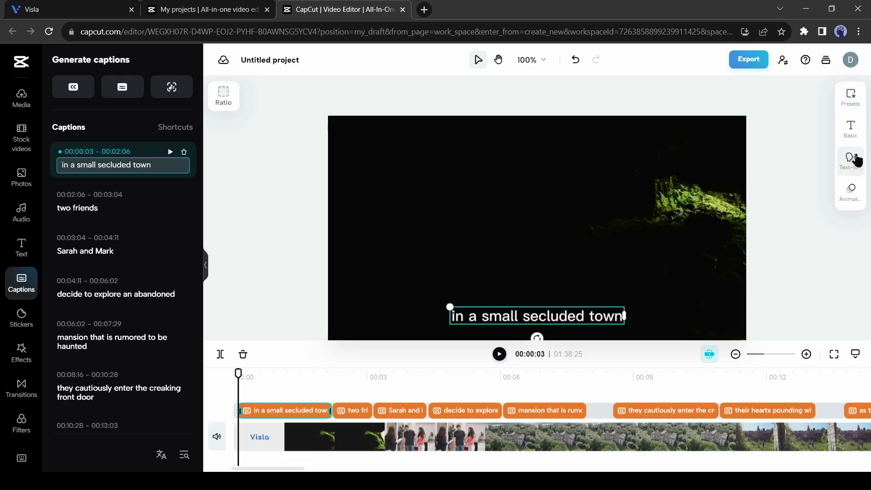
click(849, 129)
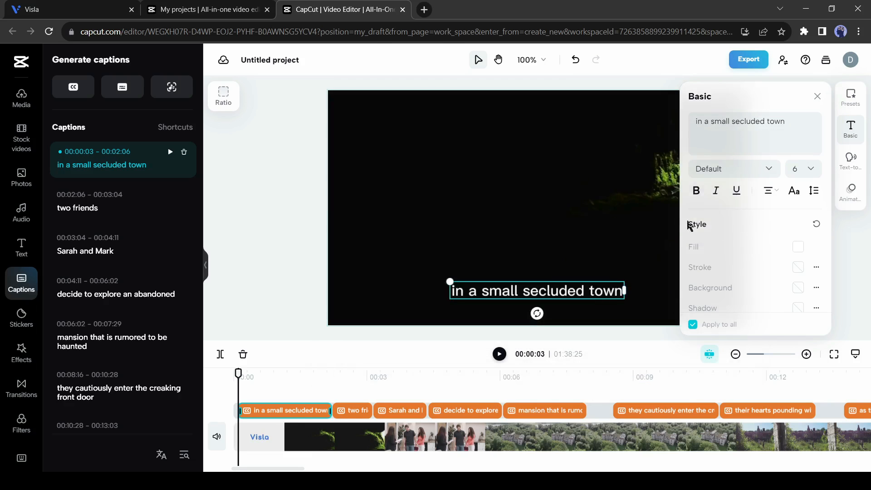
click(733, 169)
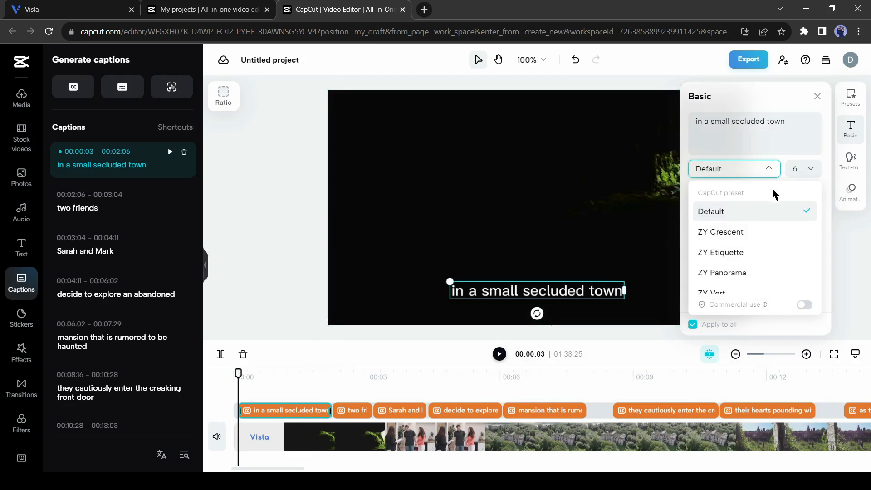
click(711, 211)
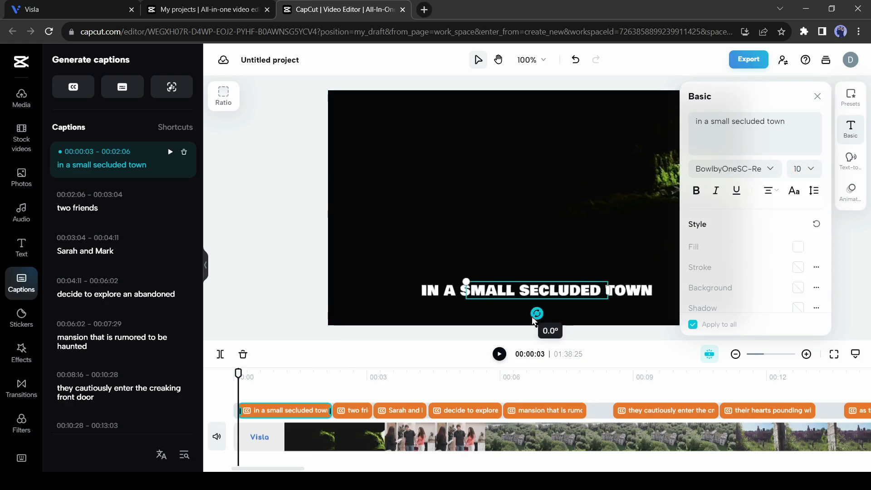
click(798, 247)
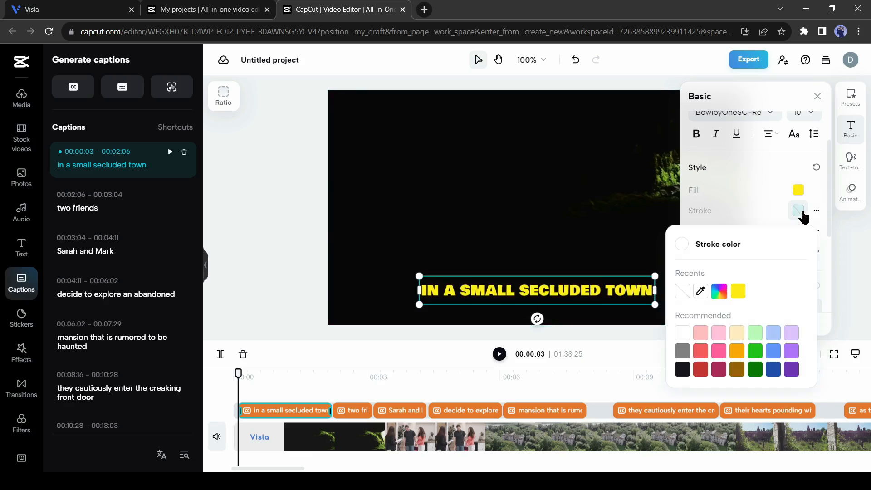
click(683, 369)
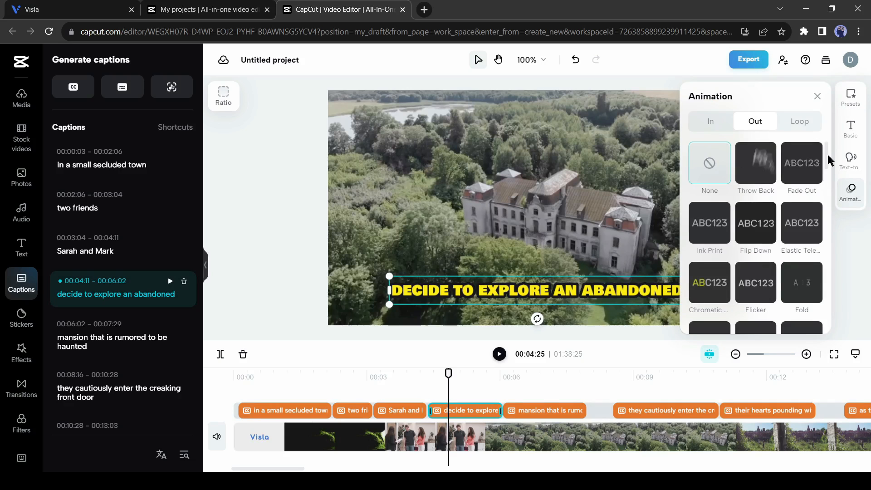
Step: Pick an entrance animation for the captions from the In animations list
click(710, 121)
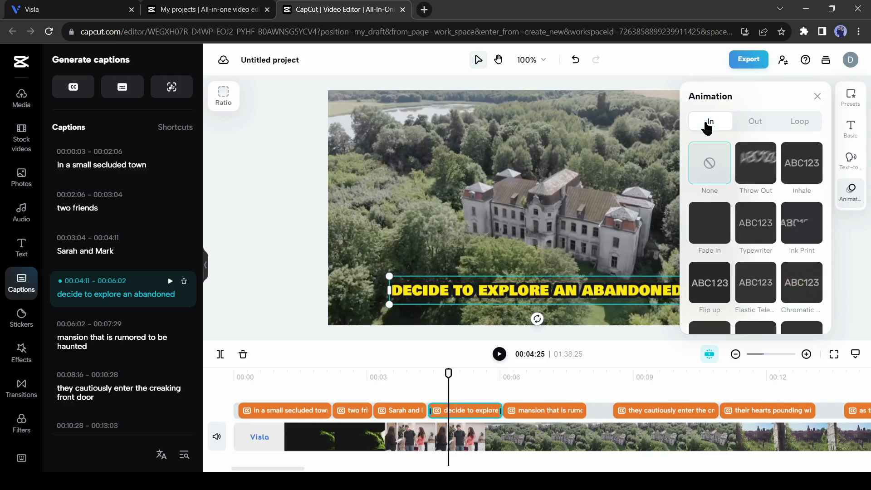
scroll(down, 3)
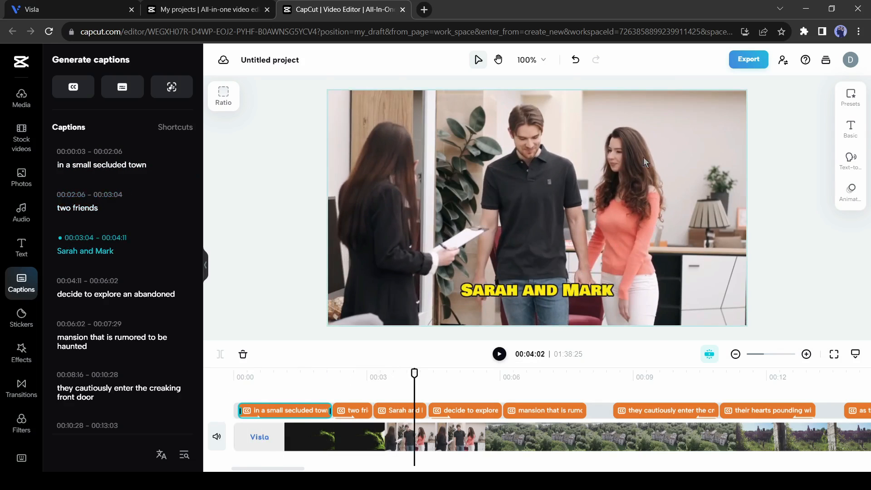
click(748, 60)
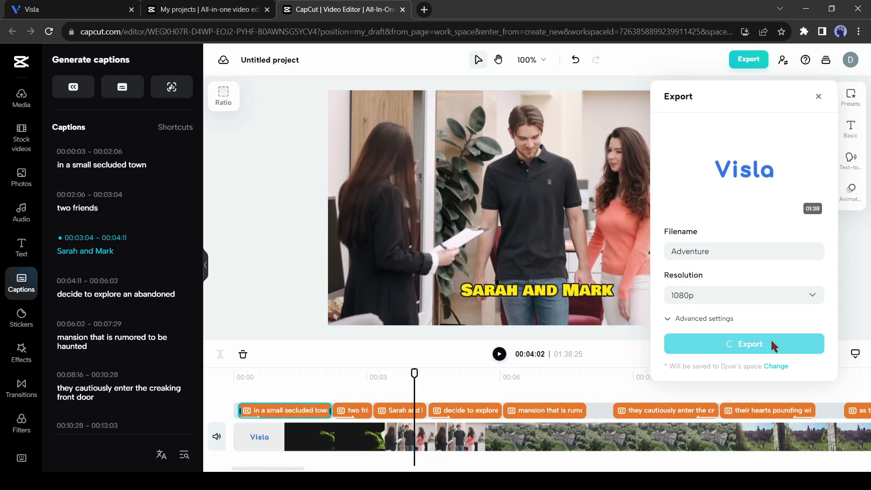
Step: Start exporting the captioned video as 'Adventure' at 1080p resolution
click(744, 343)
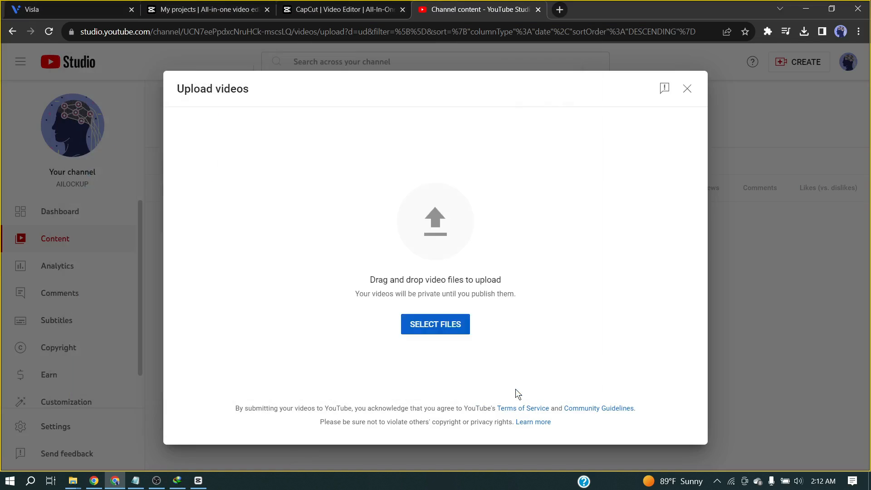
Step: Select the exported video file for upload and dismiss the extra file picker
click(435, 324)
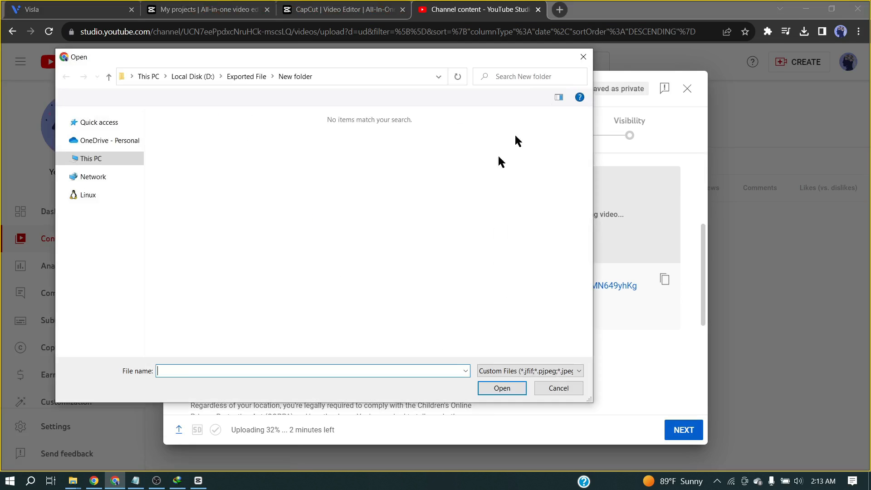
click(557, 388)
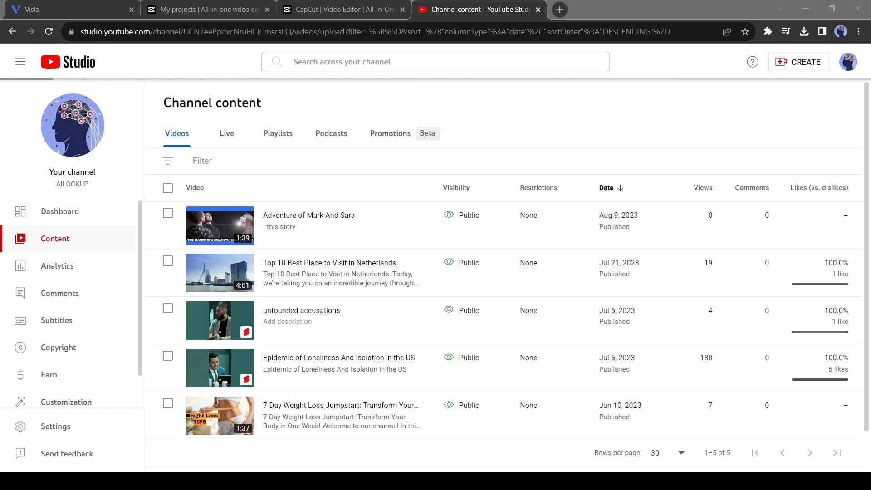